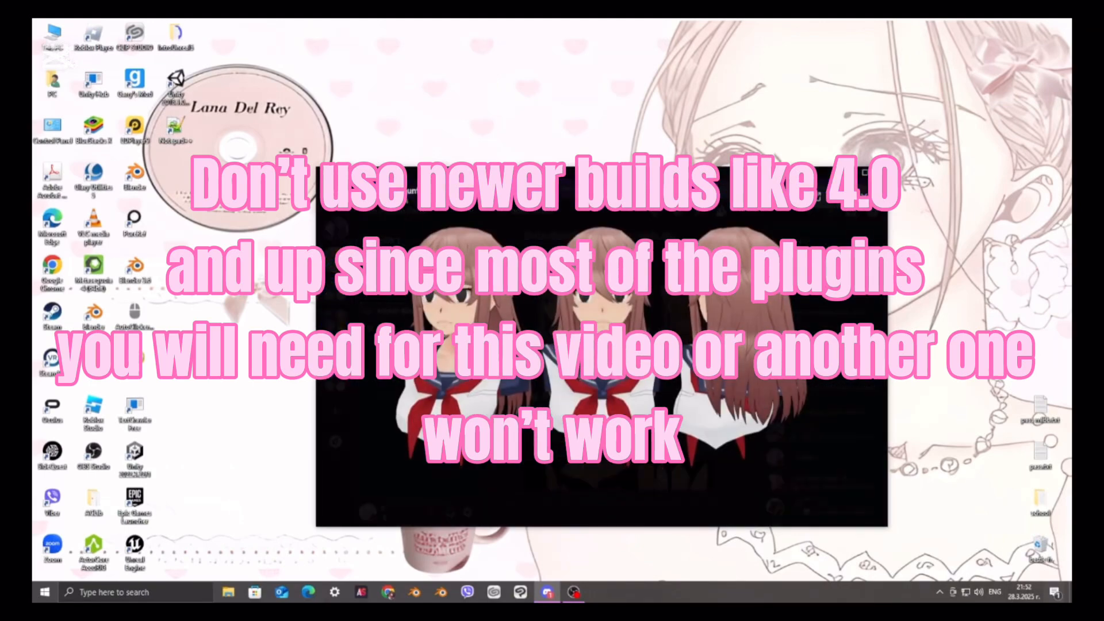
Step: Create a new 'tutorial' folder on Local Disk D from the Save As dialog and enter it
left_click(572, 591)
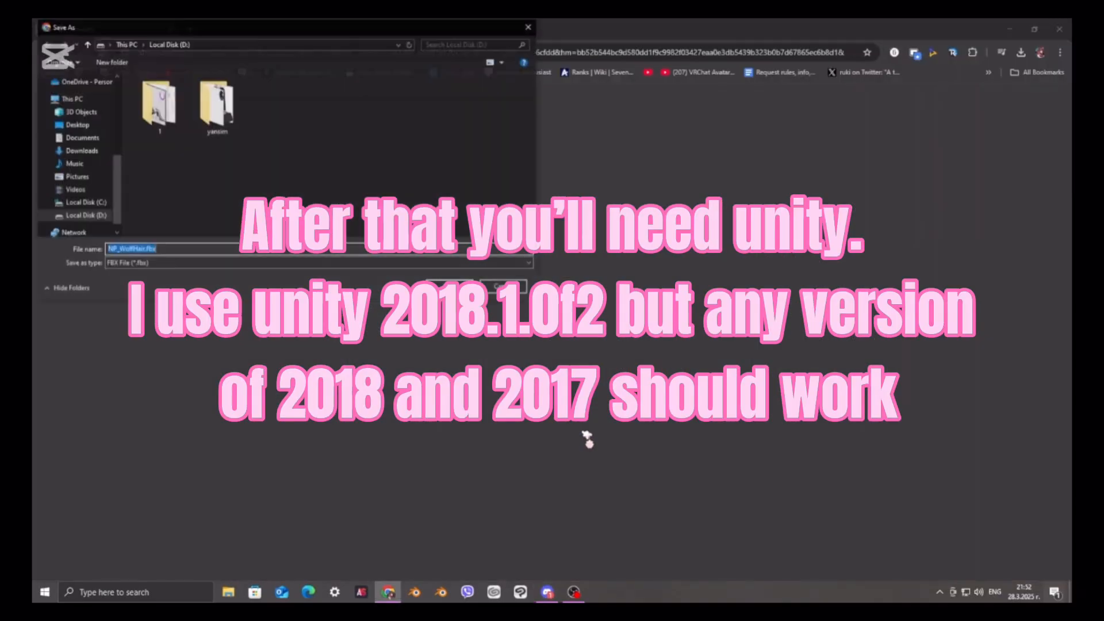
double_click(216, 106)
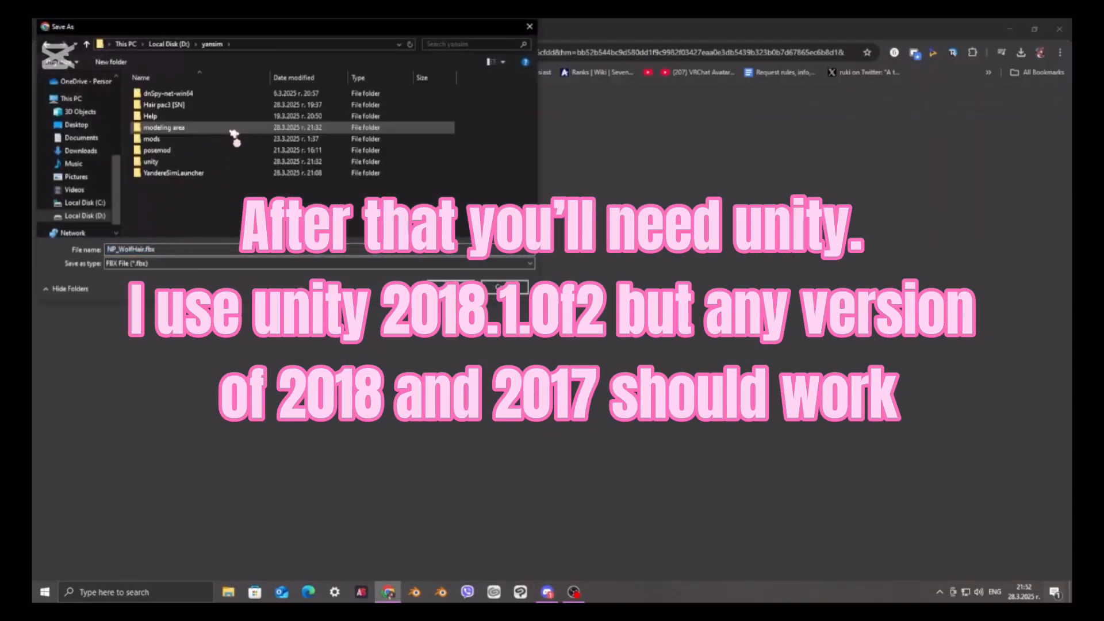
right_click(235, 140)
type("tutorial")
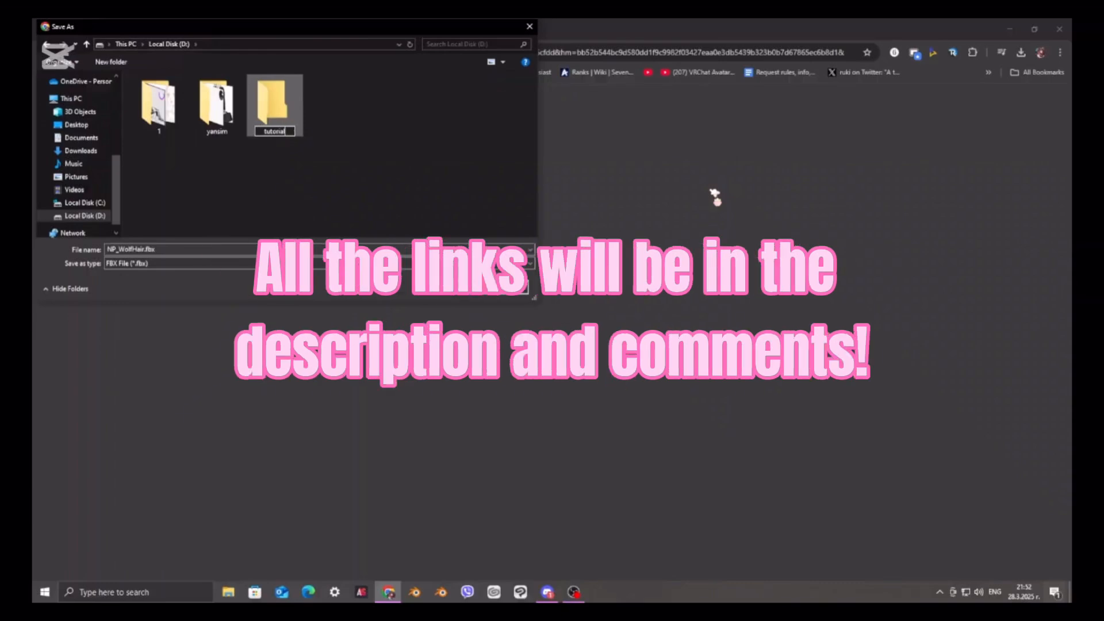
double_click(275, 102)
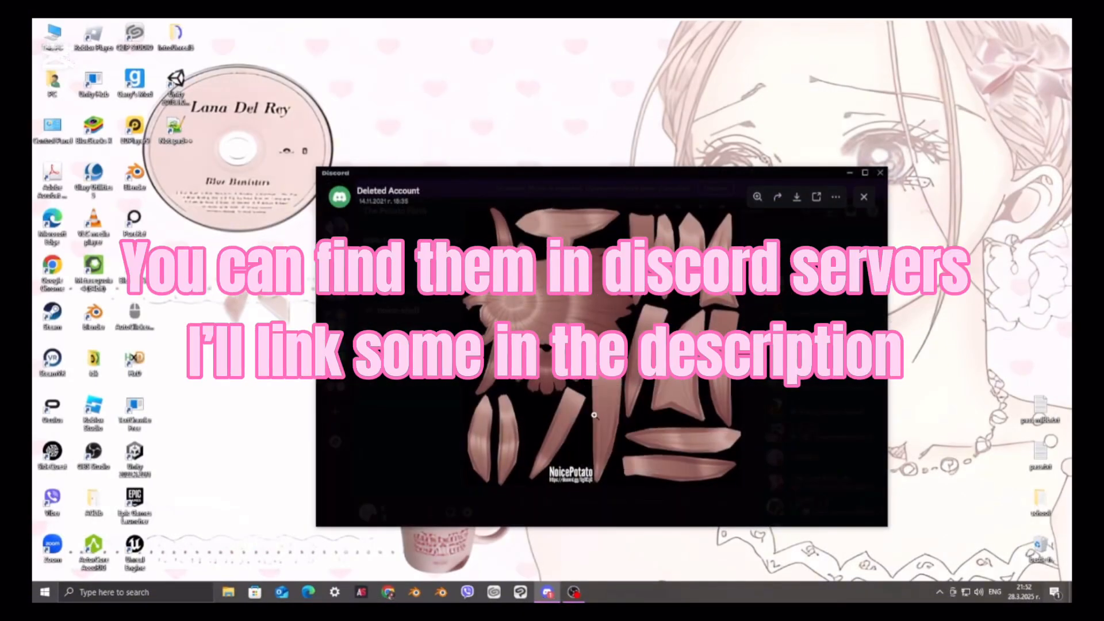
Step: Enlarge the hair texture sheet posted in the Discord chat
left_click(796, 197)
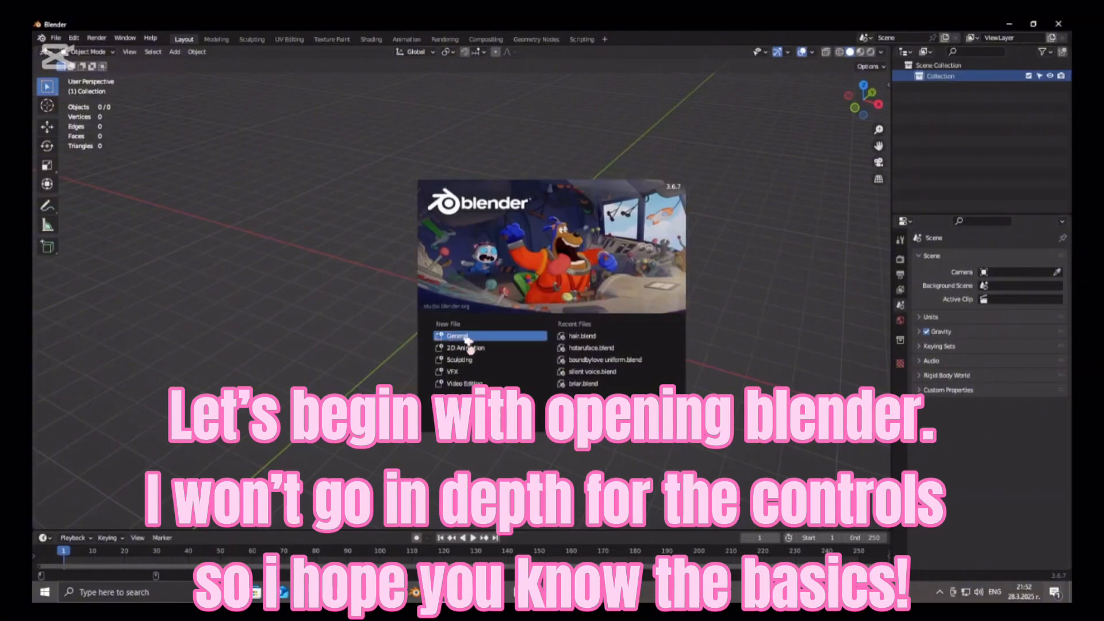
Step: Start a General scene and import the wolf hair FBX via File > Import
left_click(457, 335)
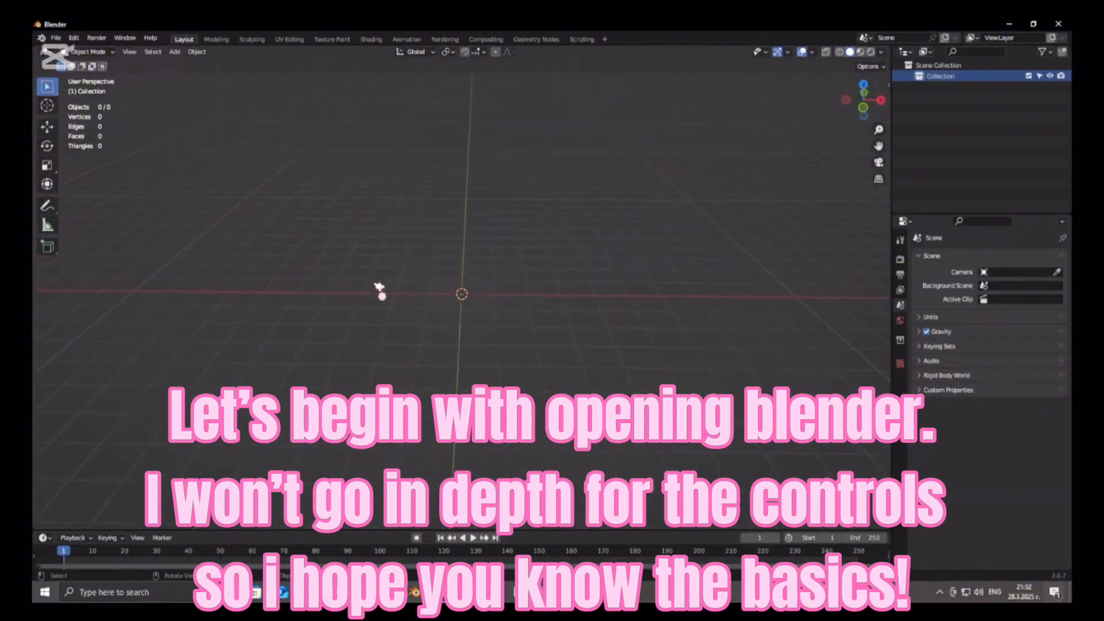
left_click(55, 38)
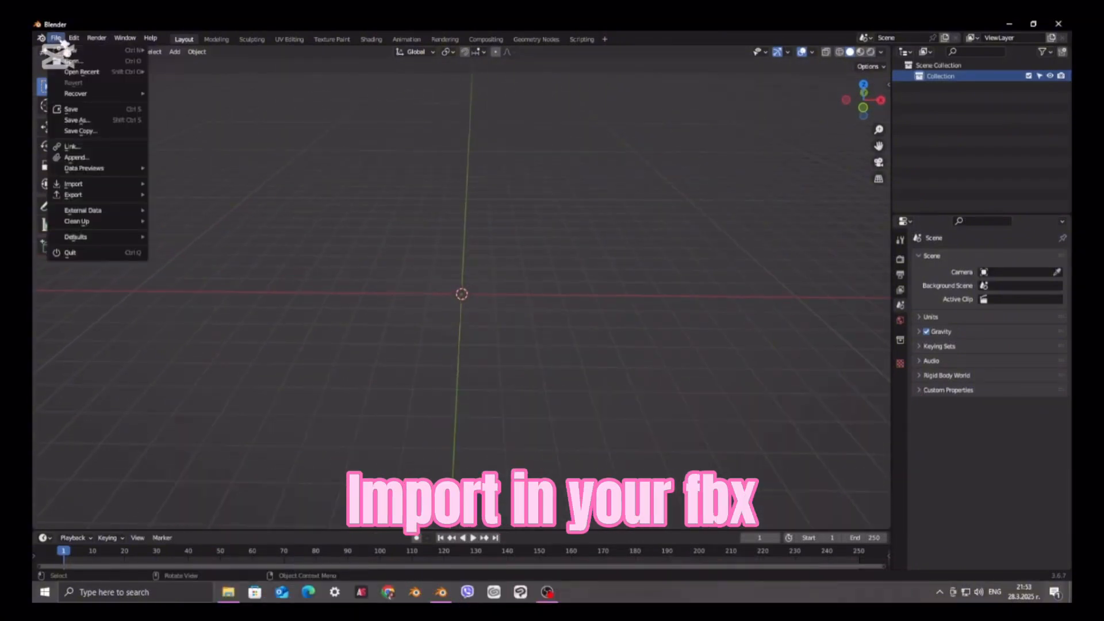
mouse_move(74, 194)
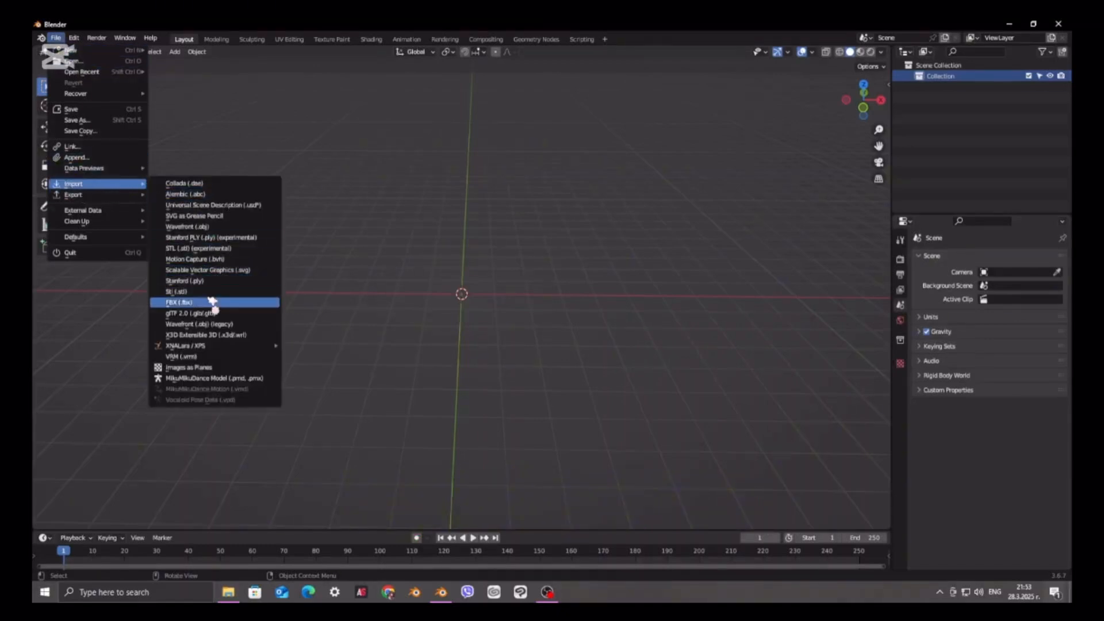
left_click(177, 302)
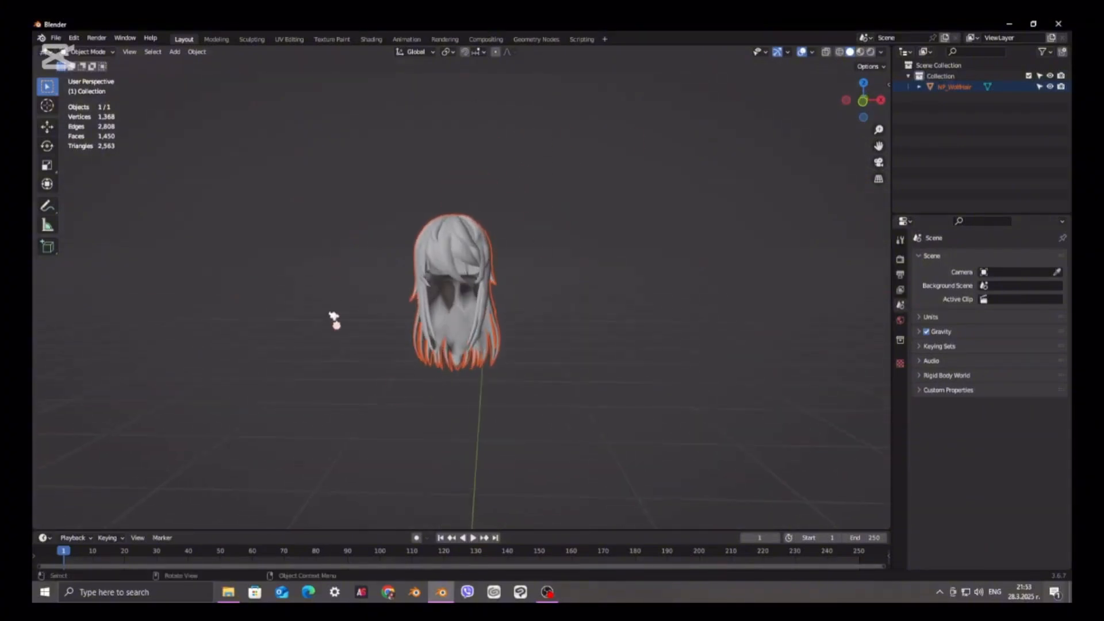
Step: Switch to Material Preview and feed an Image Texture into the hair material's Base Color
left_click(861, 52)
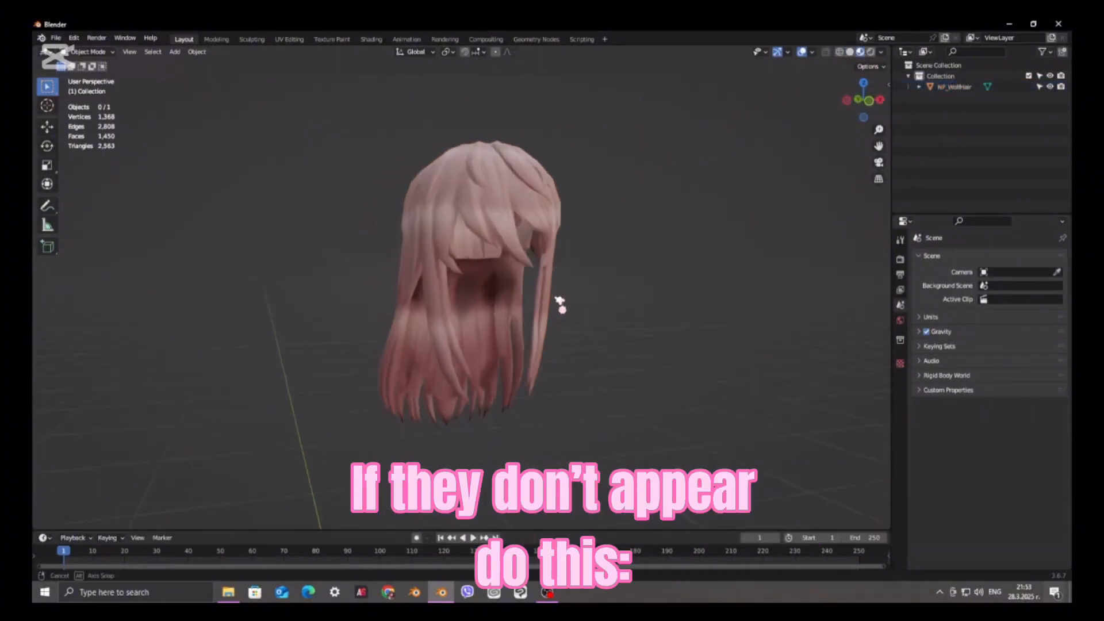
left_click(457, 282)
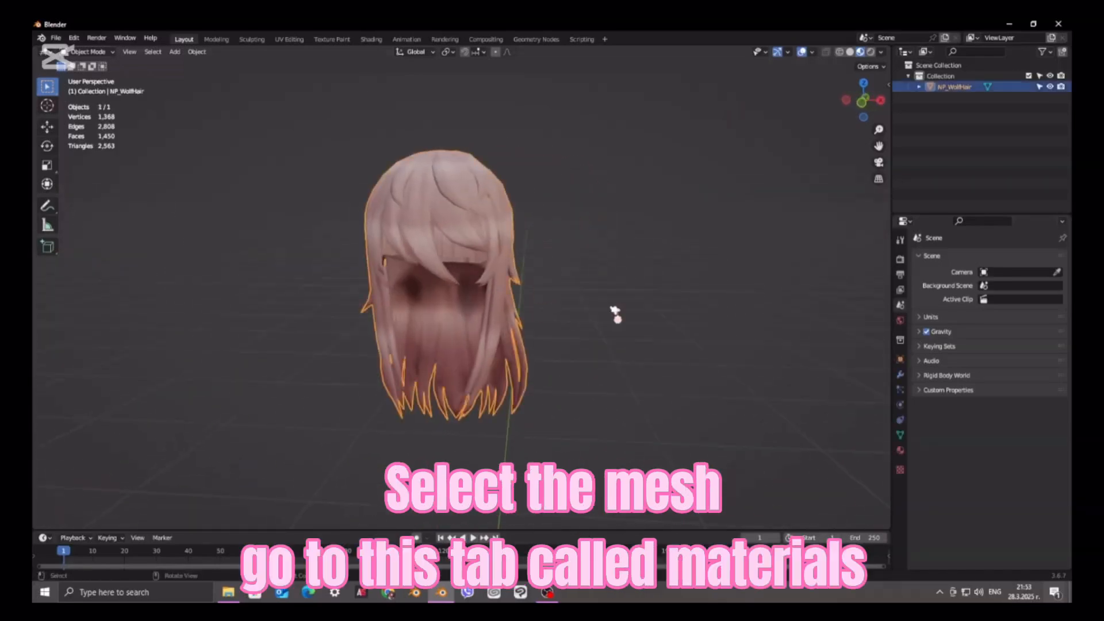
left_click(900, 449)
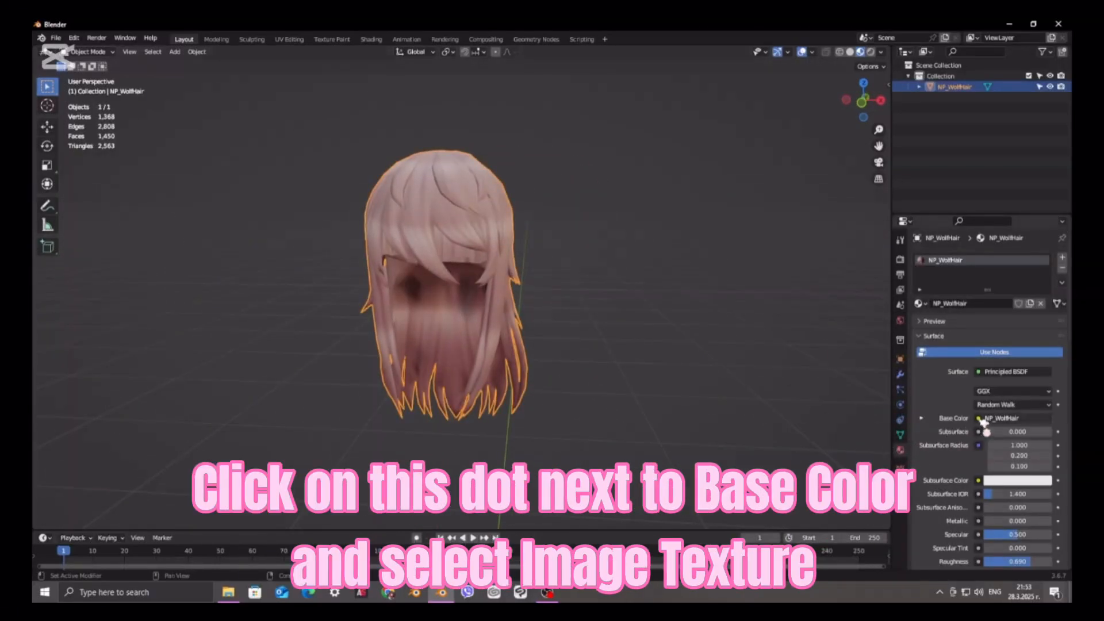
left_click(979, 417)
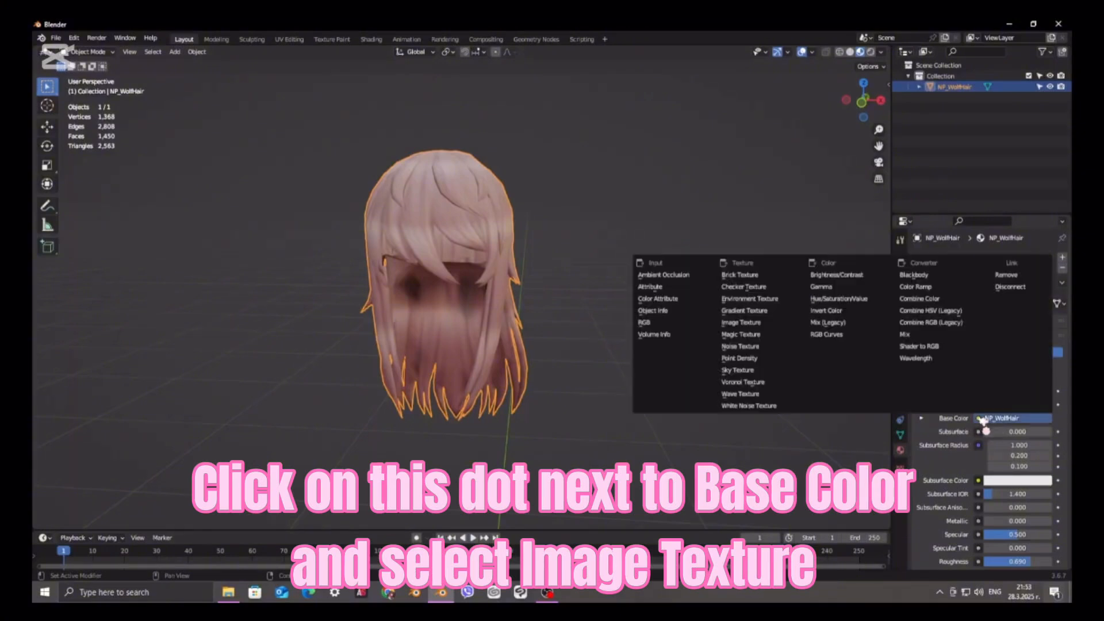
left_click(741, 322)
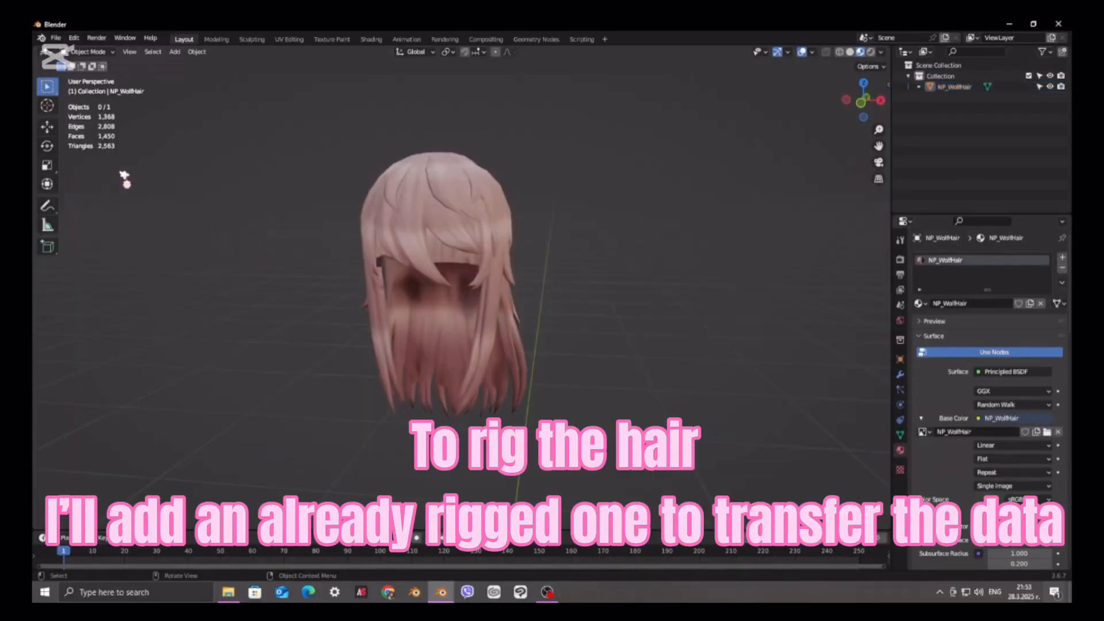
Step: Import the rigged Basu_SakyuRig hair and select the wolf hair mesh together with the rig
left_click(55, 38)
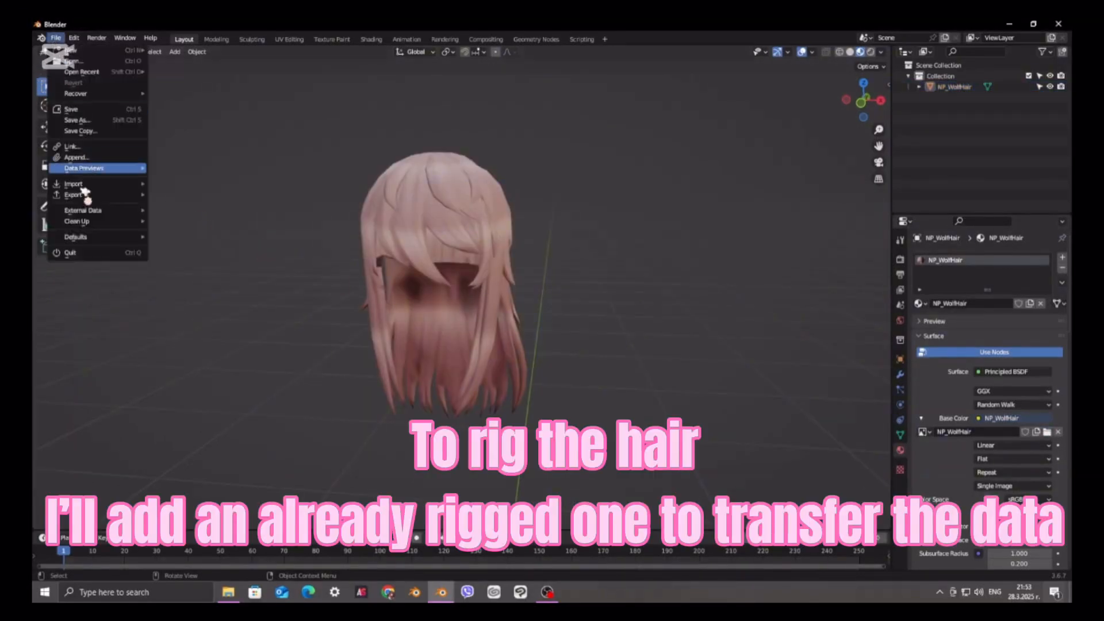
left_click(74, 184)
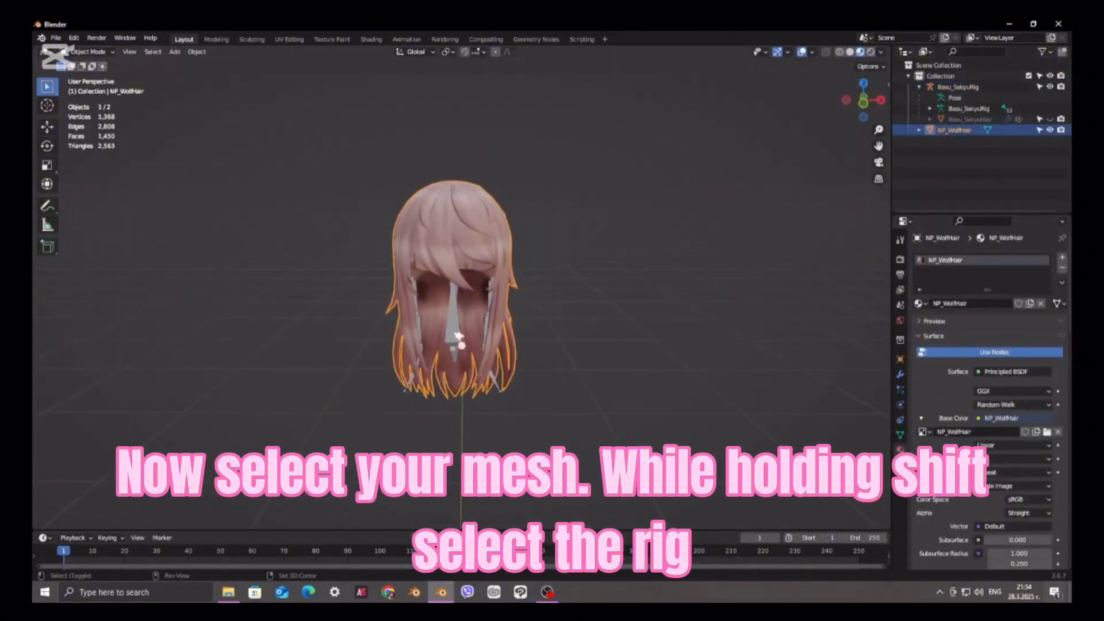
left_click(958, 86)
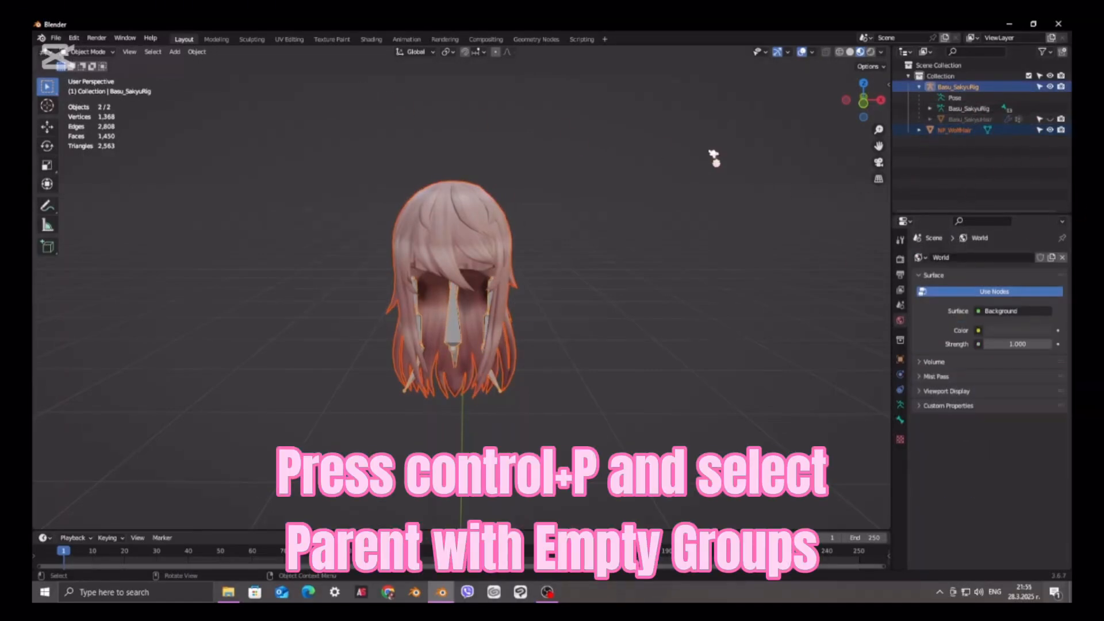
Step: Parent the wolf hair to the rig with Armature Deform With Empty Groups and unhide Basu_SakyuHair
key("ctrl+p")
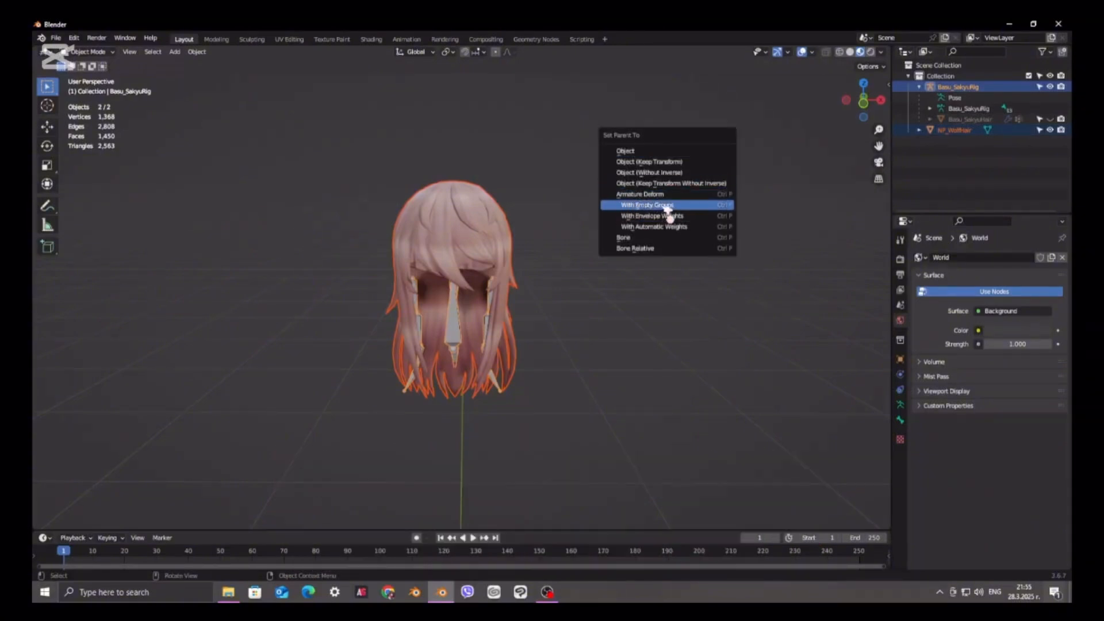
left_click(645, 205)
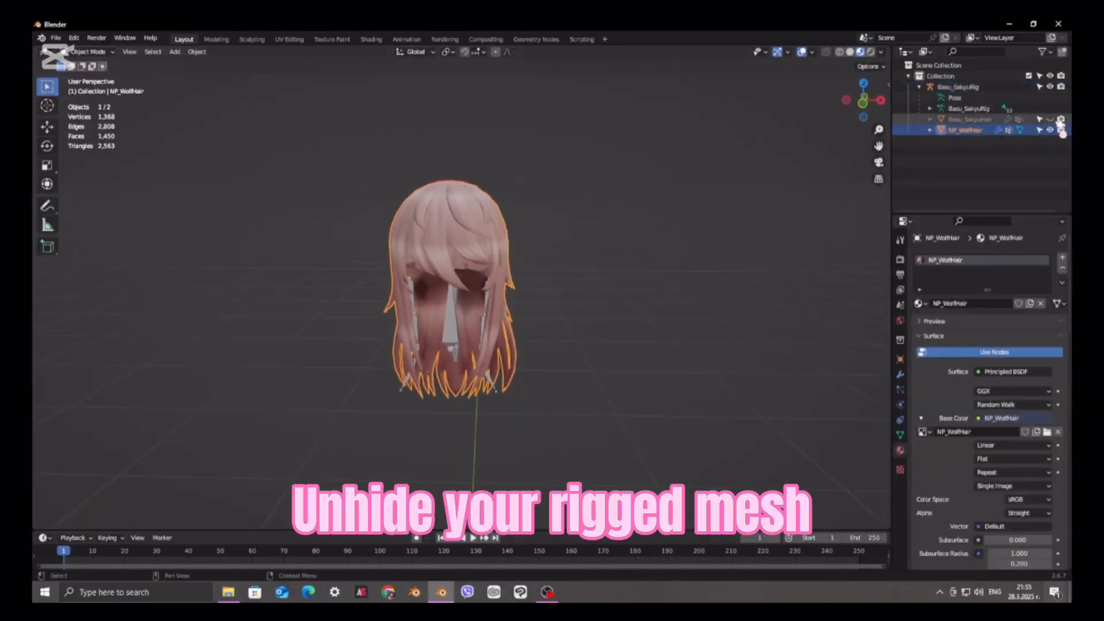
left_click(1050, 118)
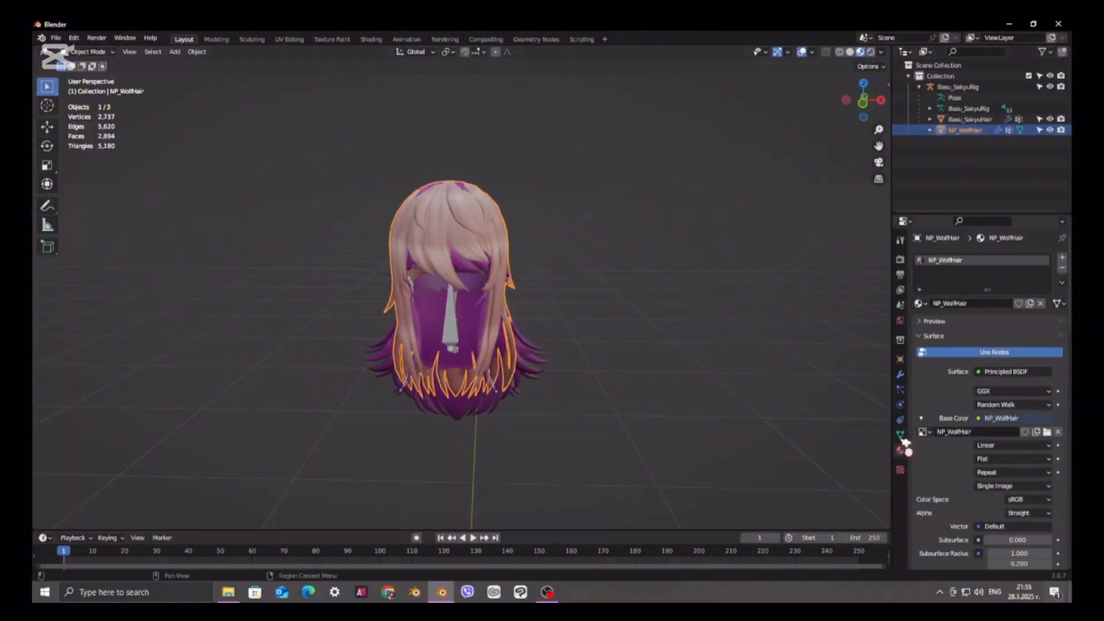
mouse_move(901, 385)
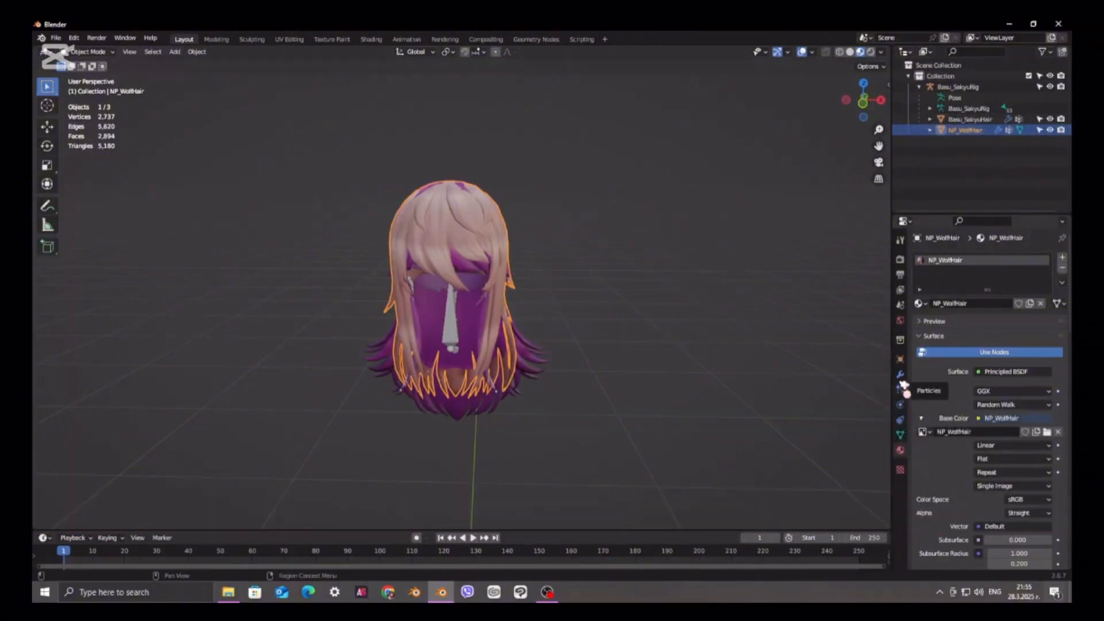
Step: Add a Data Transfer modifier copying vertex groups from the rigged hair, then apply it
left_click(899, 375)
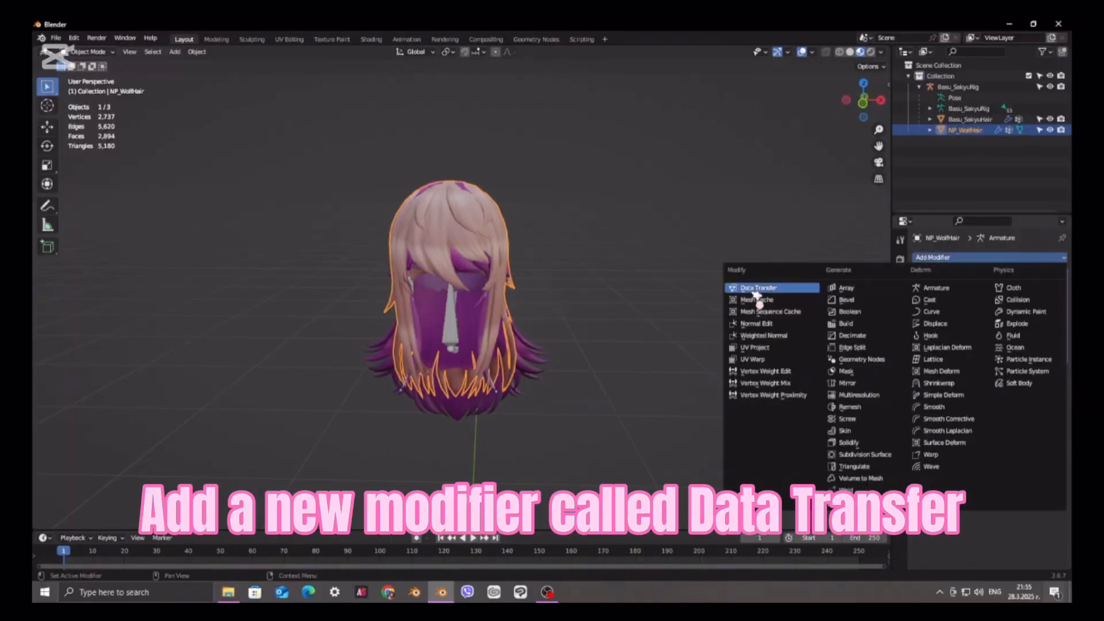
left_click(758, 287)
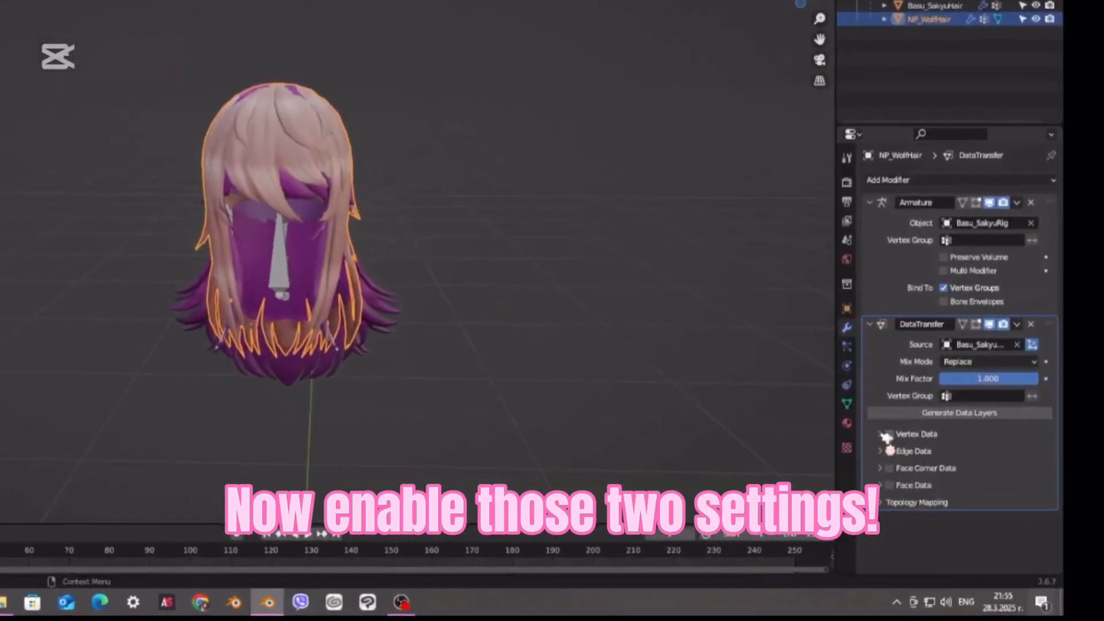
left_click(887, 435)
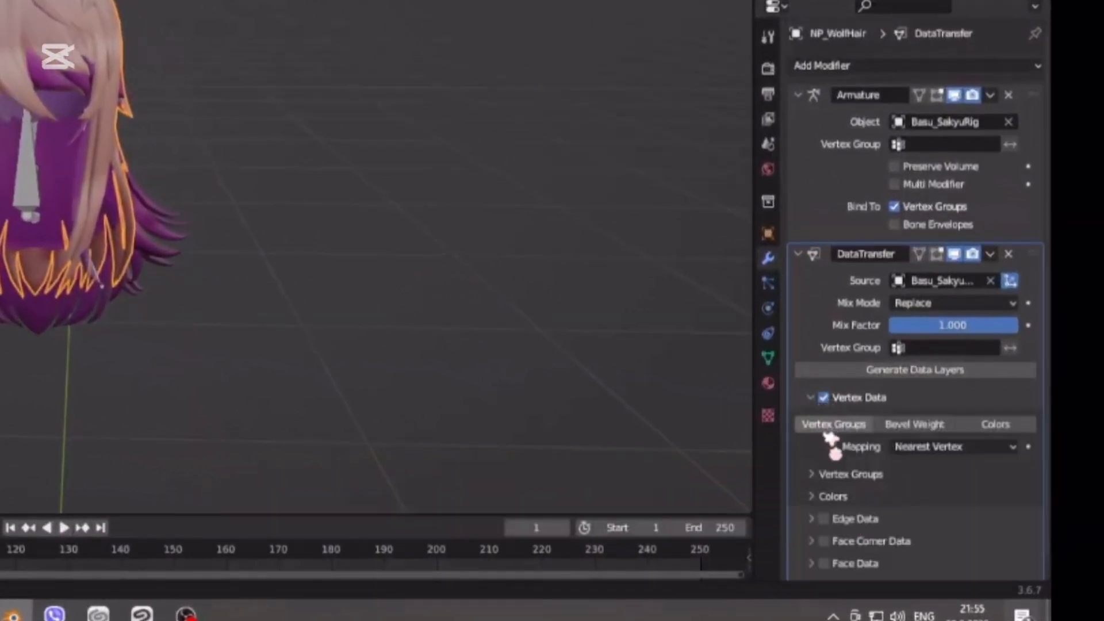
left_click(833, 424)
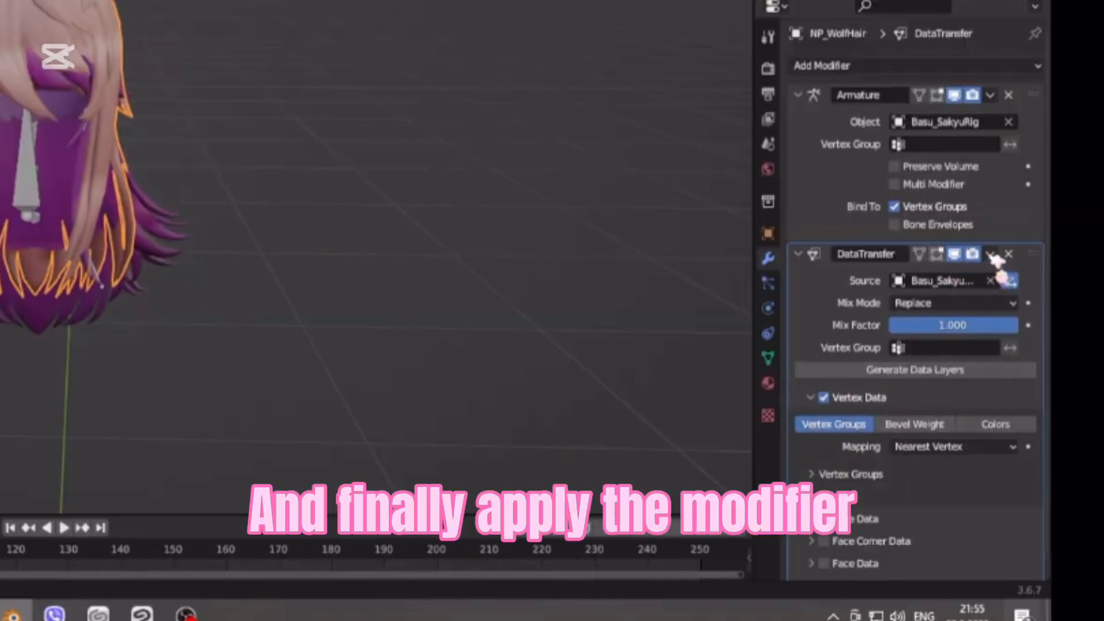
left_click(990, 254)
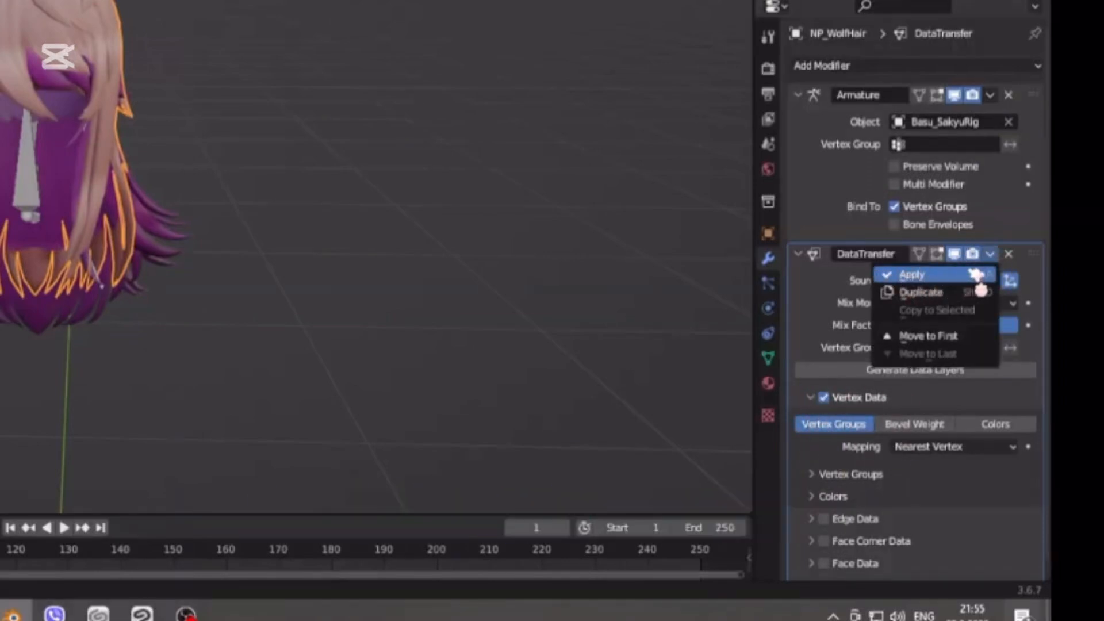
left_click(912, 273)
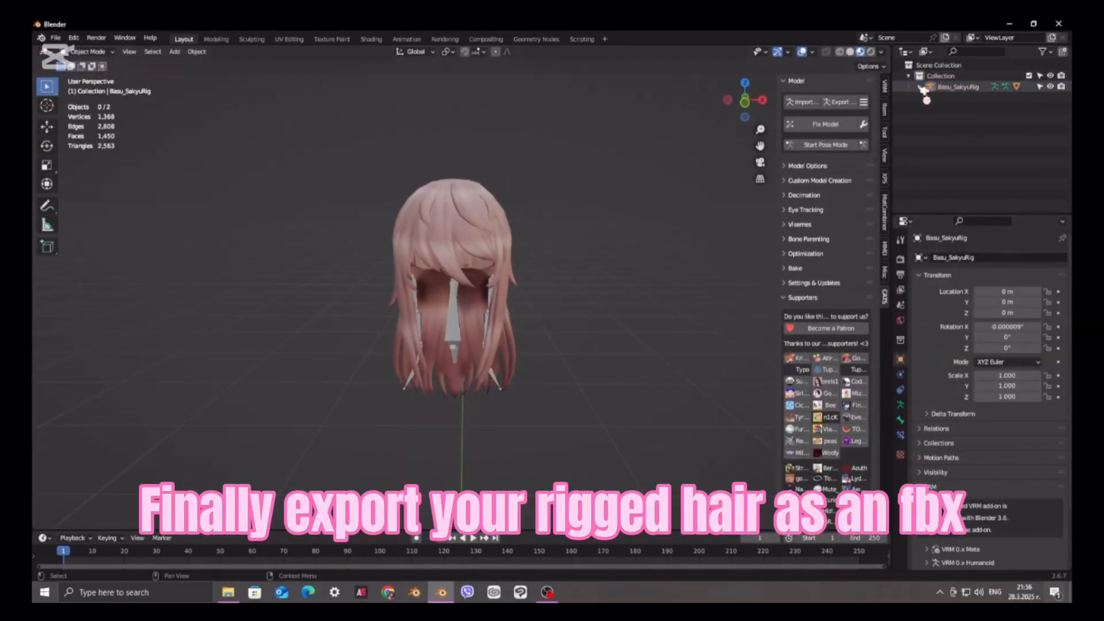
Step: Begin exporting the rigged wolf hair through File > Export > FBX
left_click(56, 37)
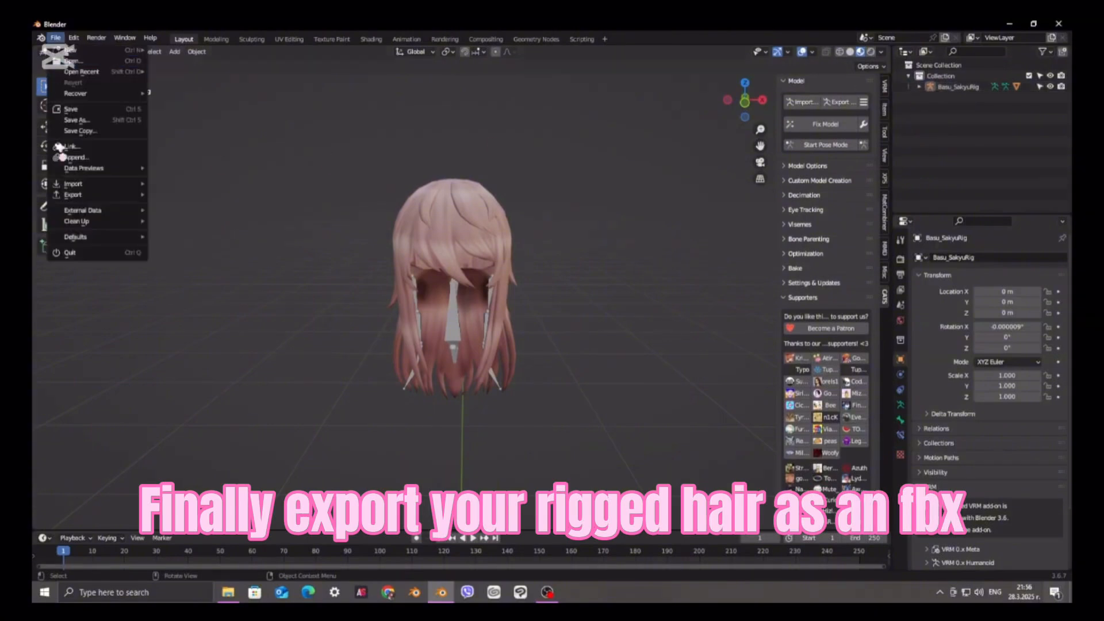
left_click(73, 194)
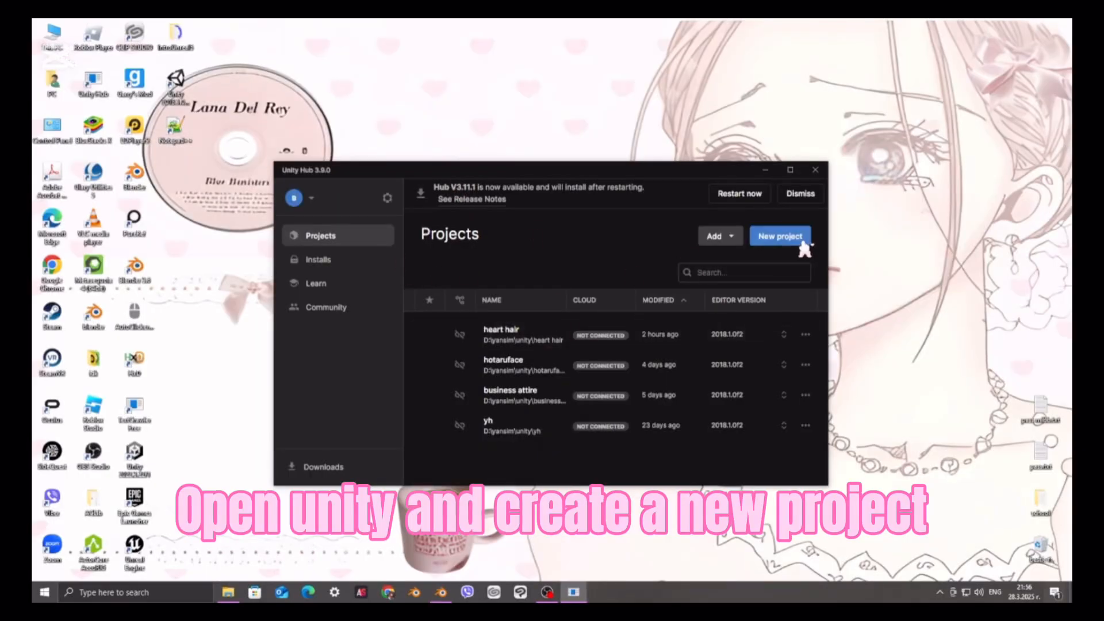
Step: Create a new project, import the PUT IN UNITY files, and drag WolfHair into the scene
left_click(779, 236)
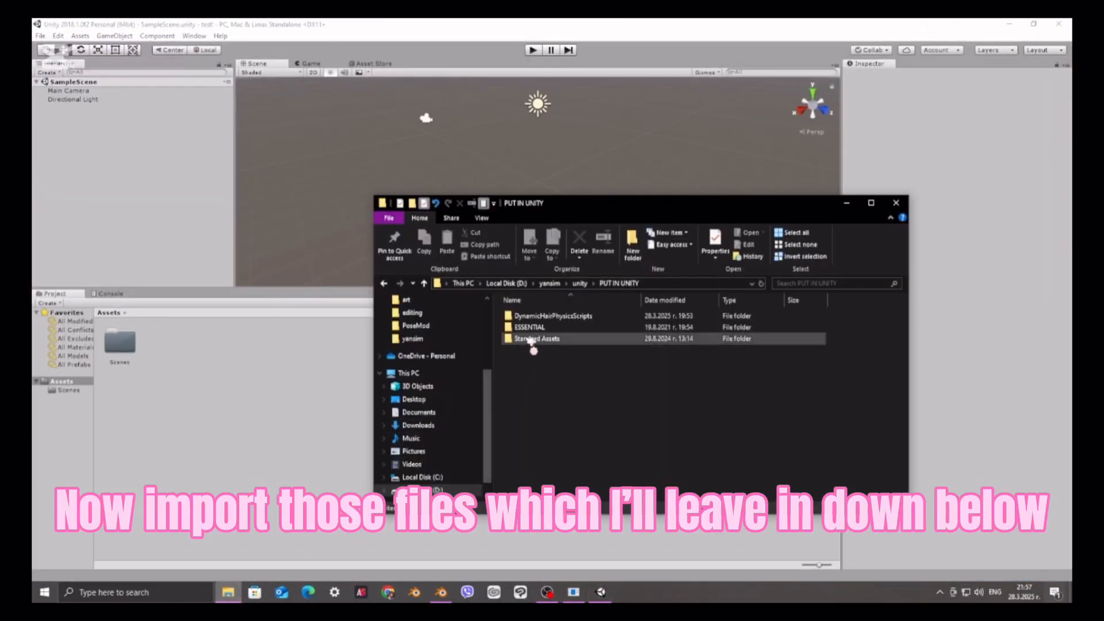
left_click(537, 338)
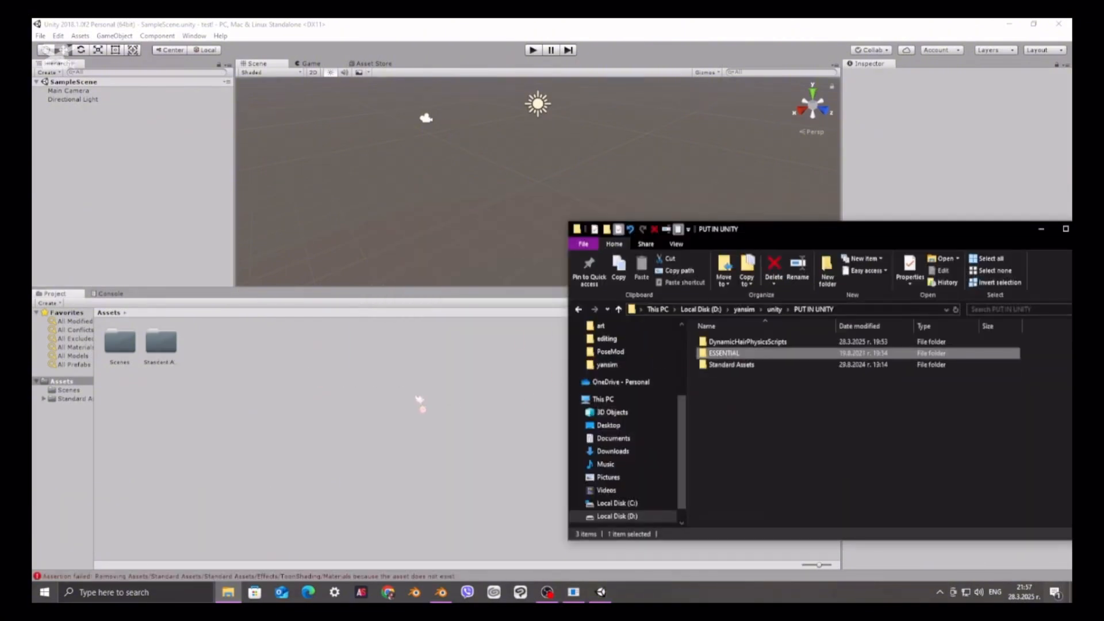
double_click(747, 342)
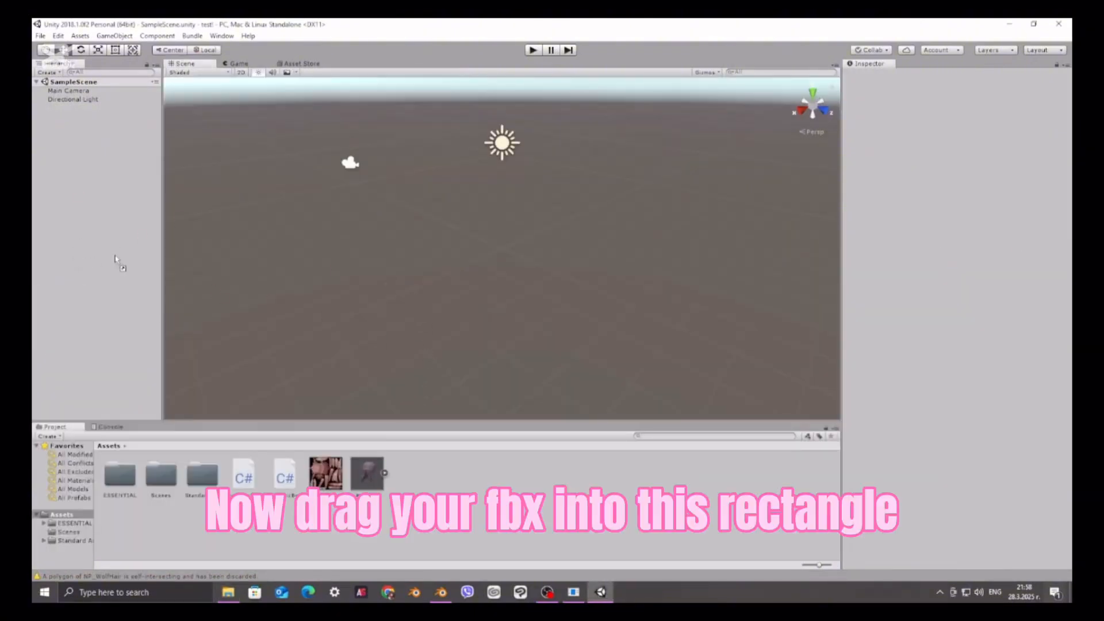
left_click_drag(366, 472, 637, 309)
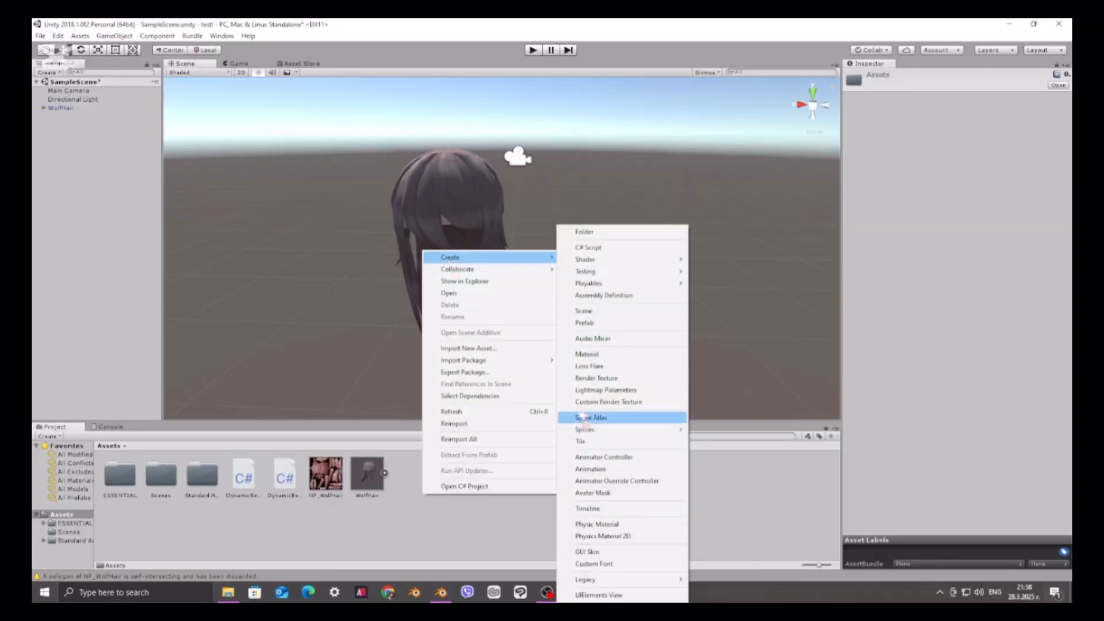
Step: Make a material with the hair texture and Toon Basic Outline shader, then drop it on the hair
left_click(585, 354)
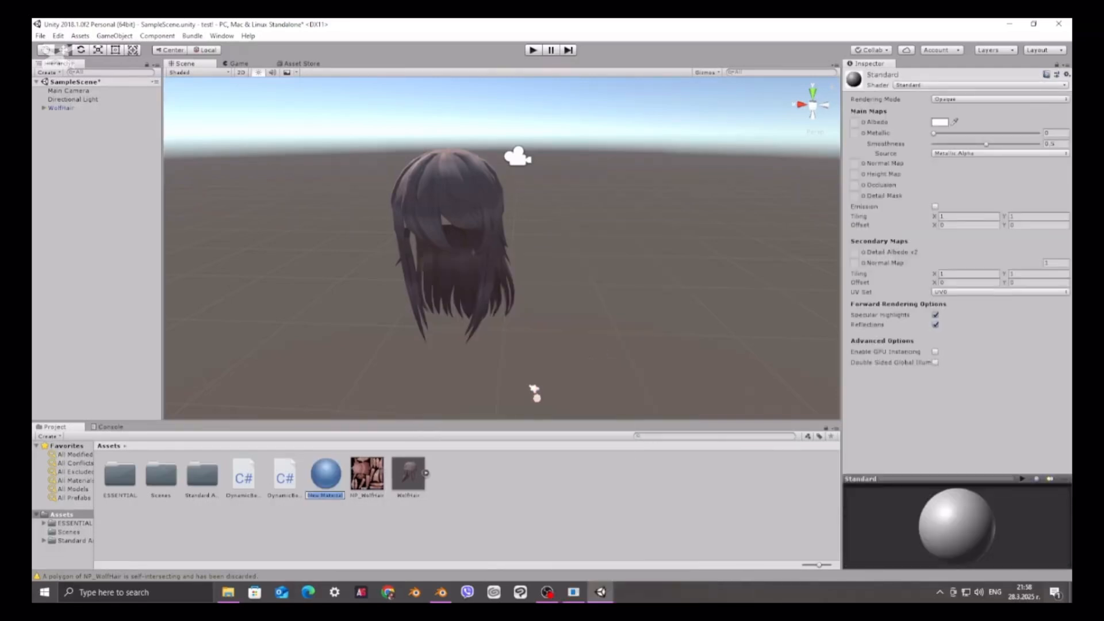
left_click(324, 475)
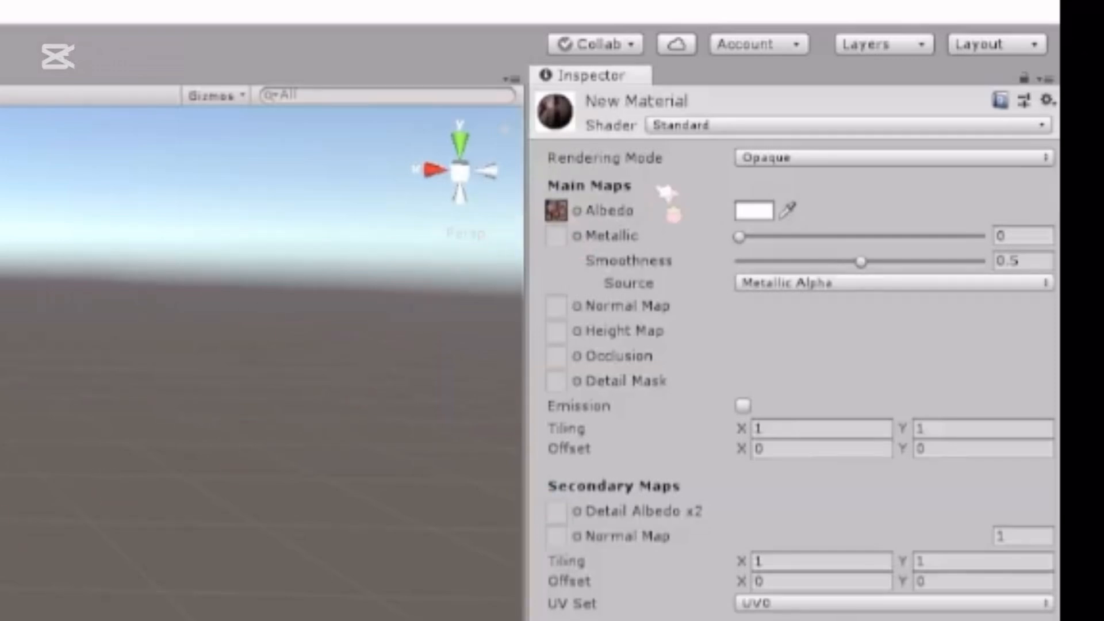
left_click(852, 124)
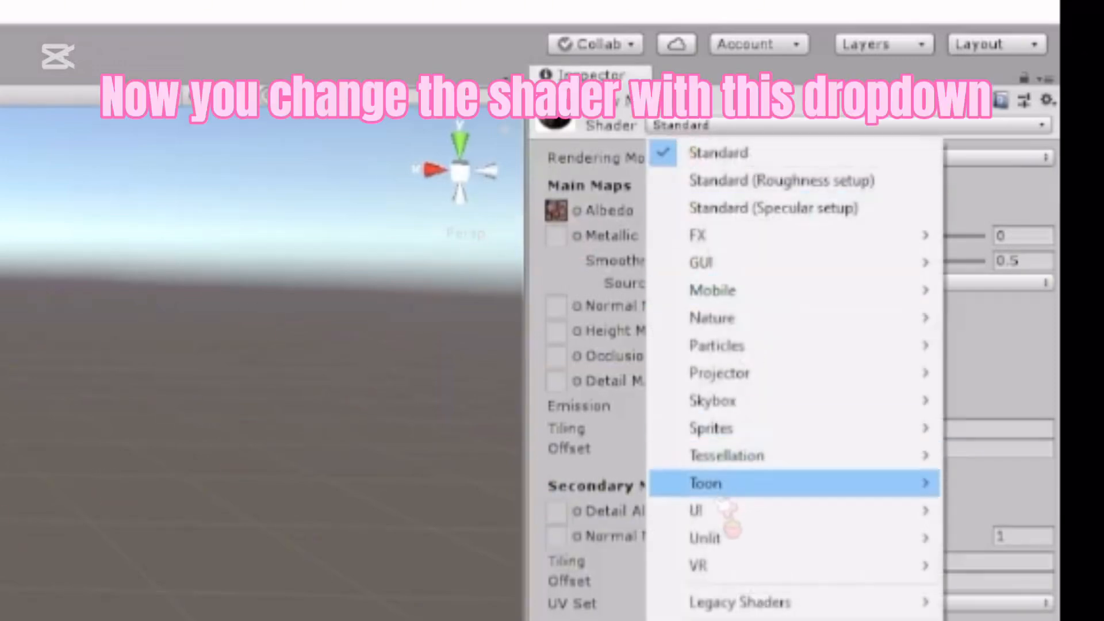
mouse_move(704, 483)
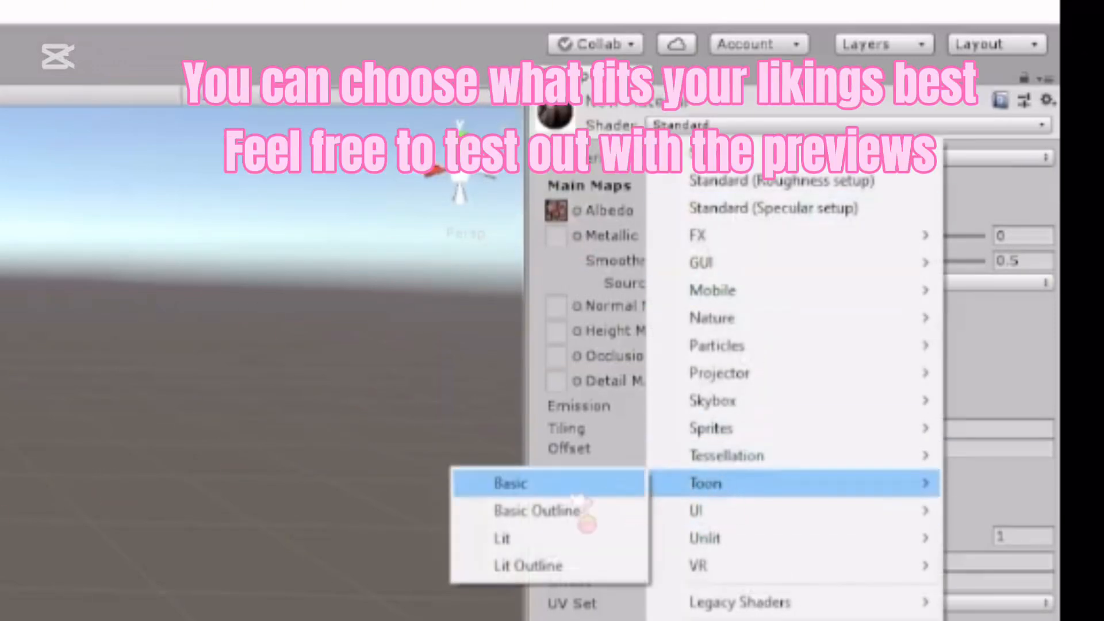
left_click(535, 511)
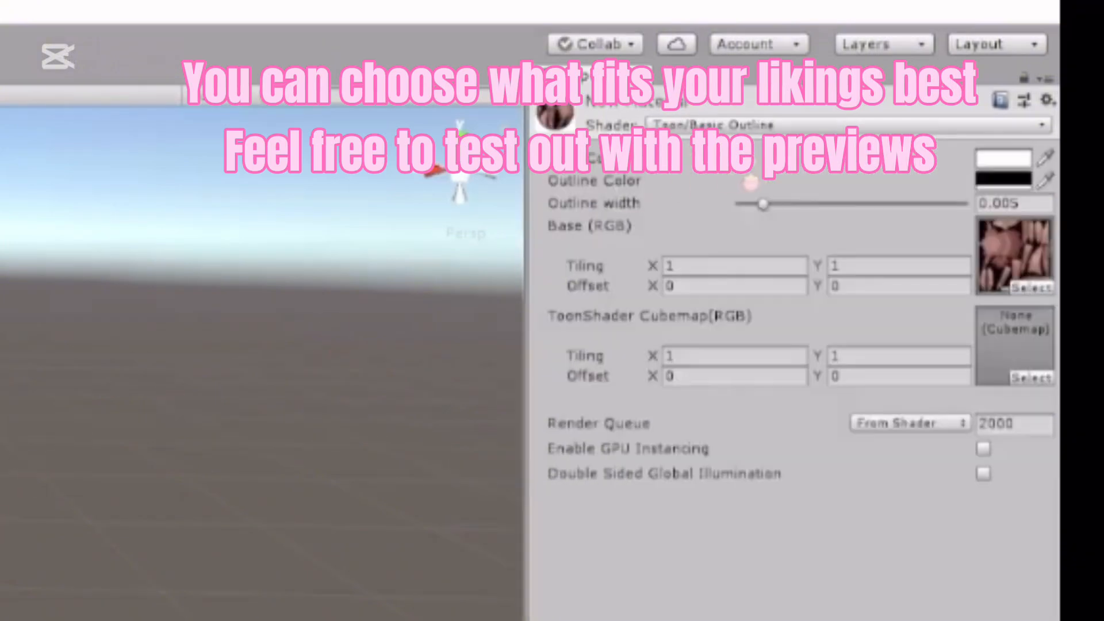
left_click_drag(764, 203, 739, 204)
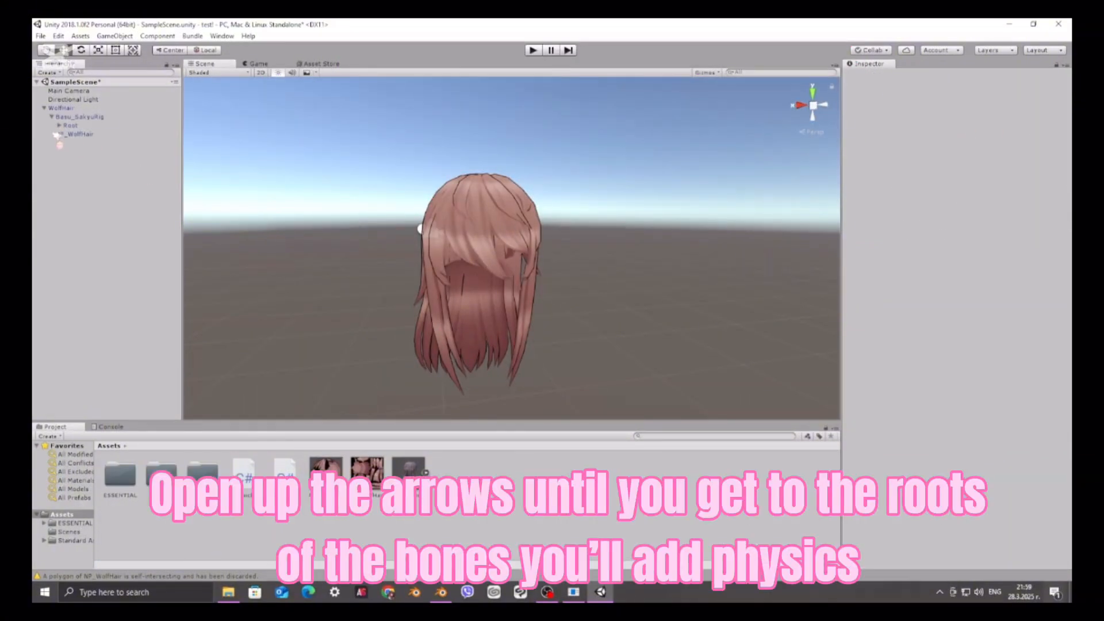
Step: Attach DynamicBone to Back_1 with itself as root and reference, adjusting damping and inertia
left_click(57, 125)
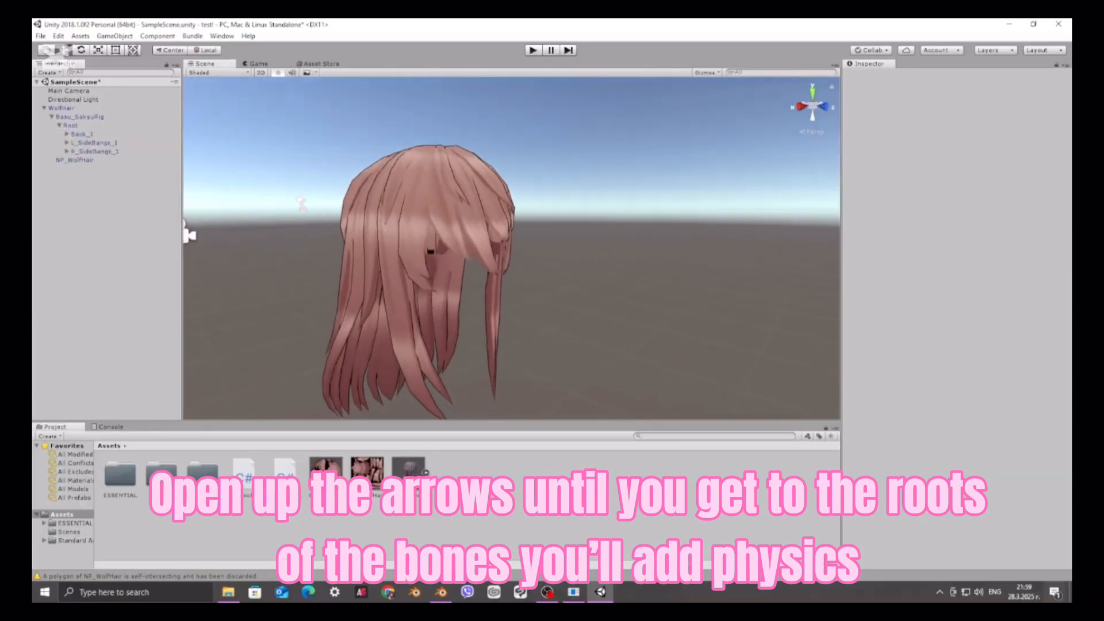
left_click(82, 134)
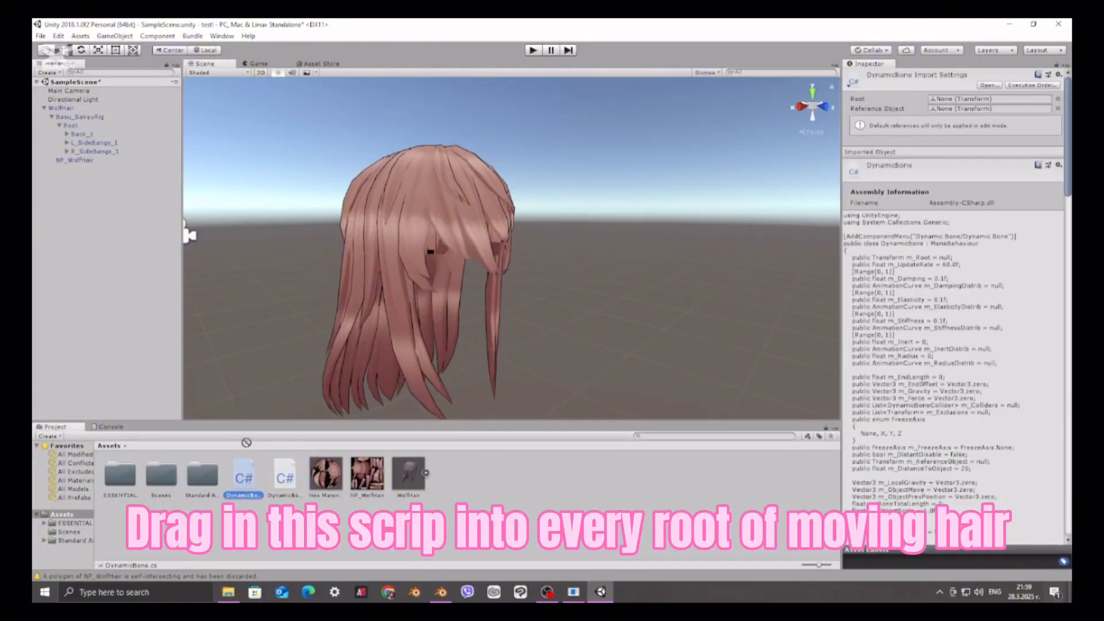
left_click(83, 134)
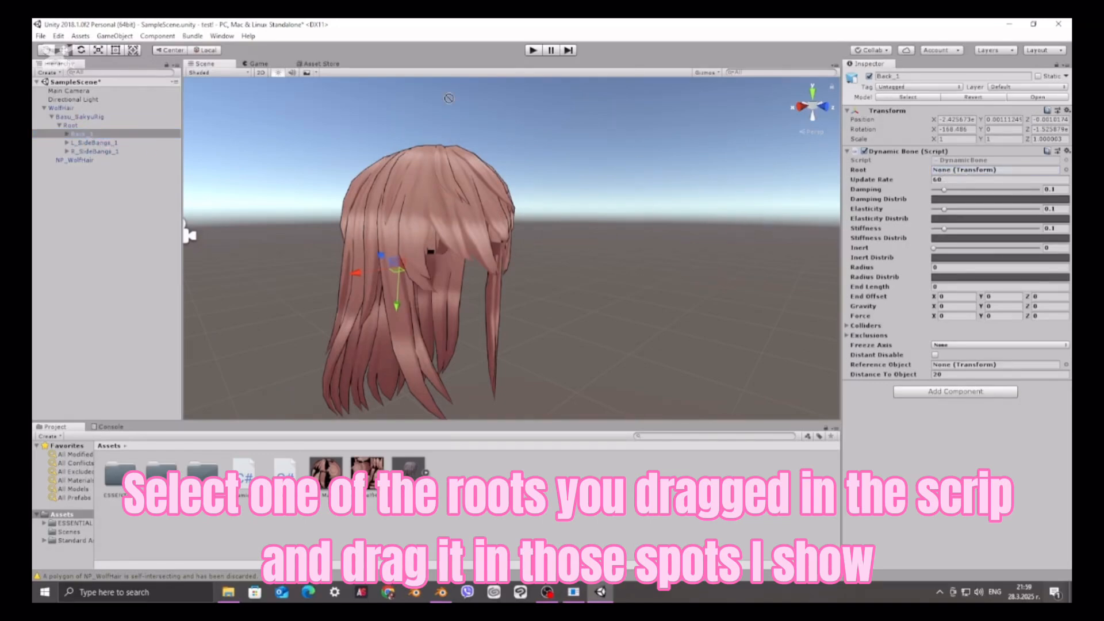
left_click_drag(83, 133, 995, 169)
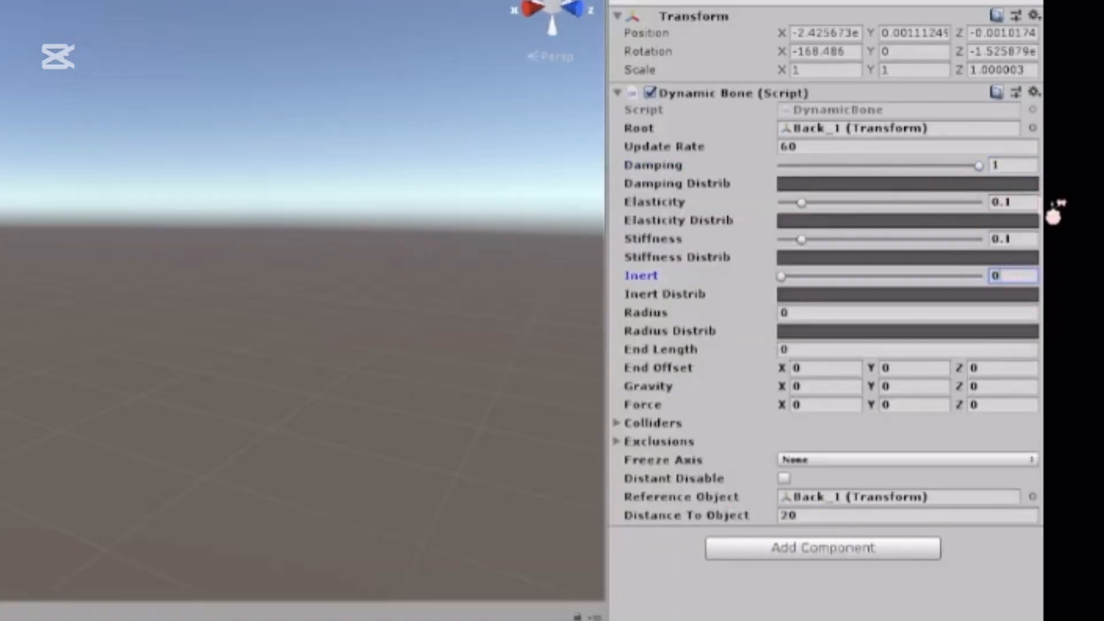
left_click_drag(779, 276, 948, 276)
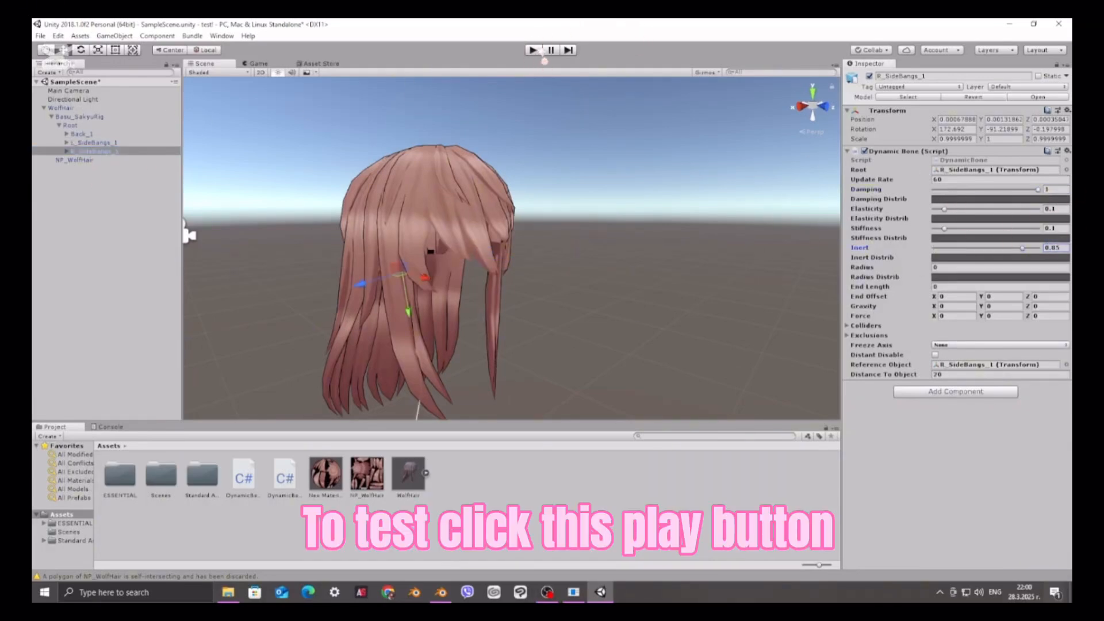
left_click(532, 49)
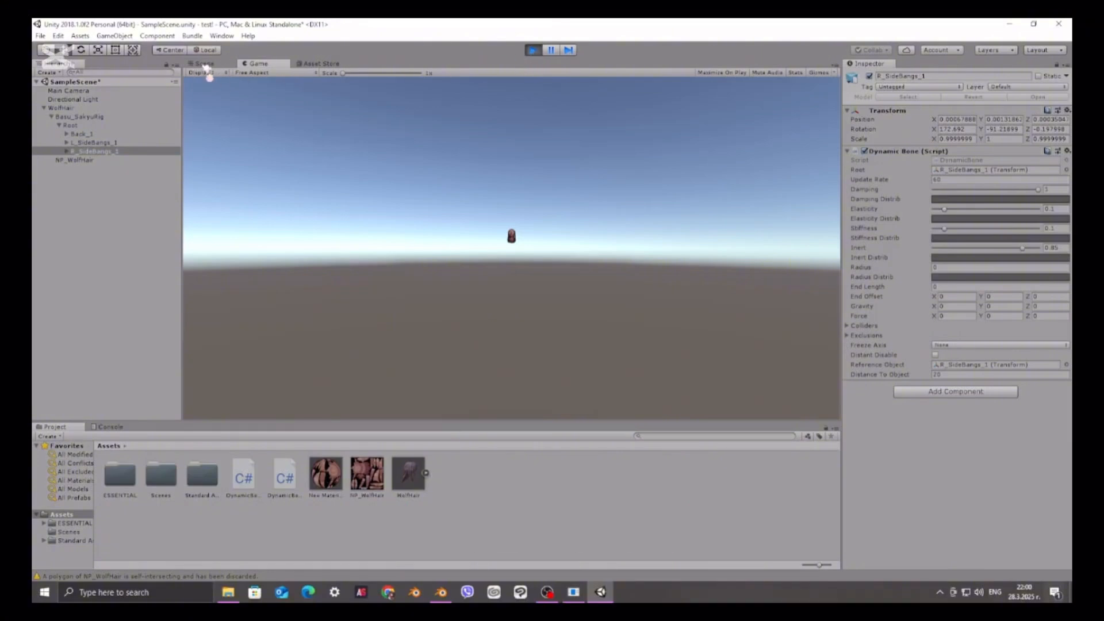
left_click(204, 63)
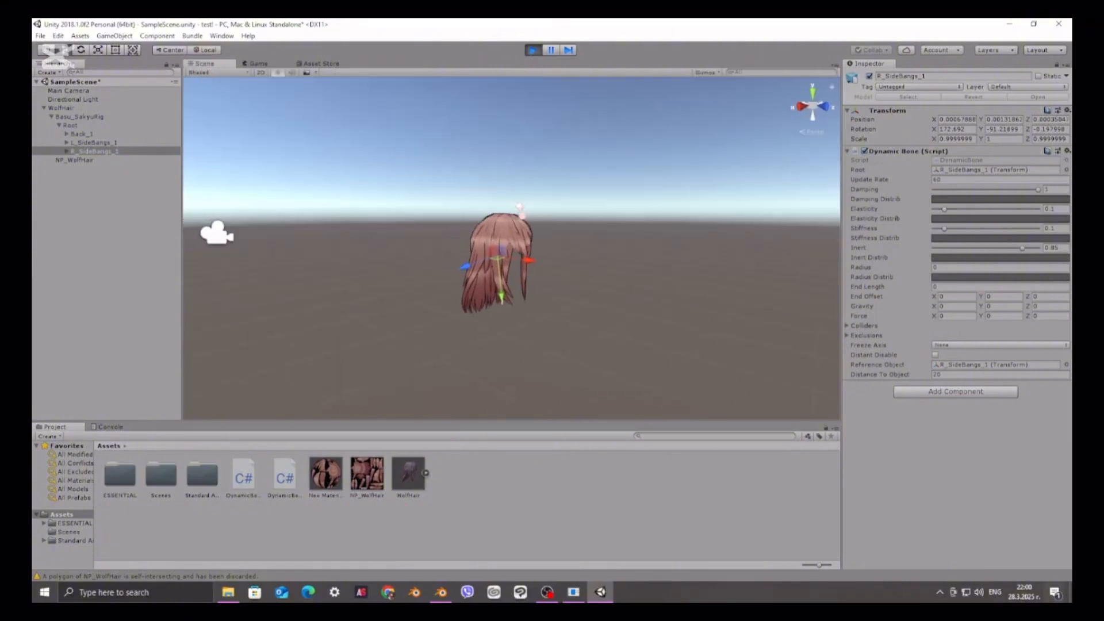
left_click(53, 108)
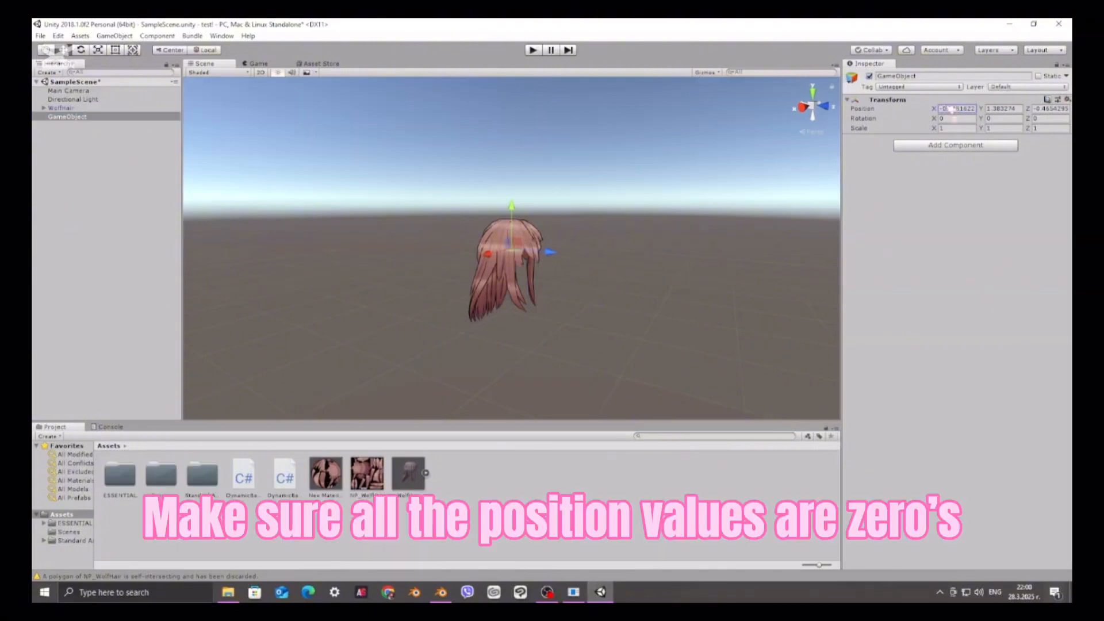
Step: Zero the empty object's position and rename it WolfHair to wrap the hair
type("0")
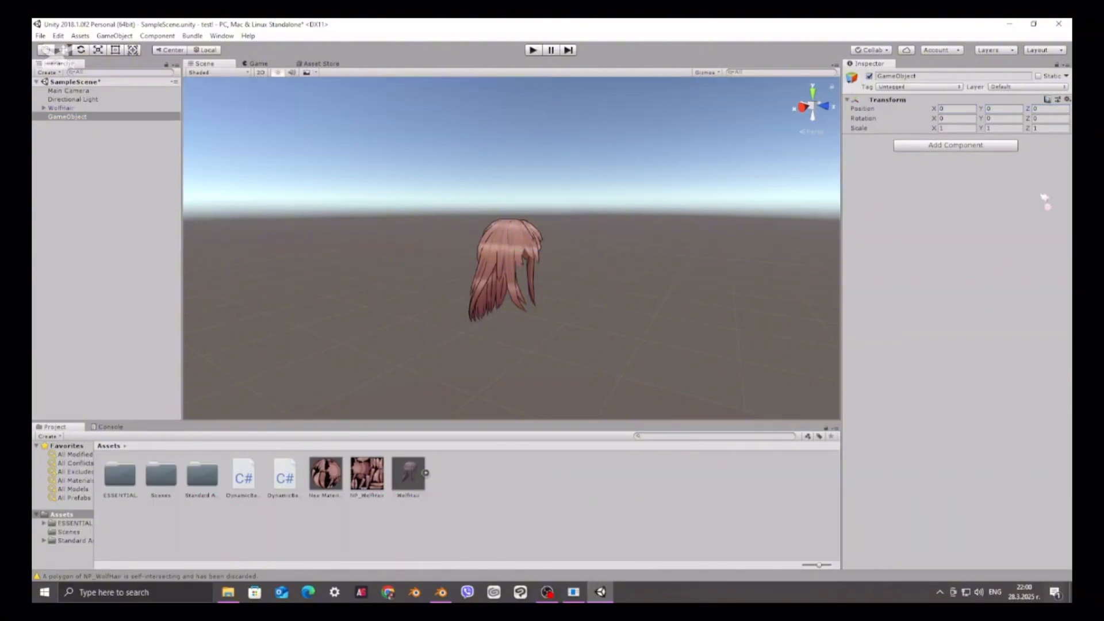
right_click(67, 116)
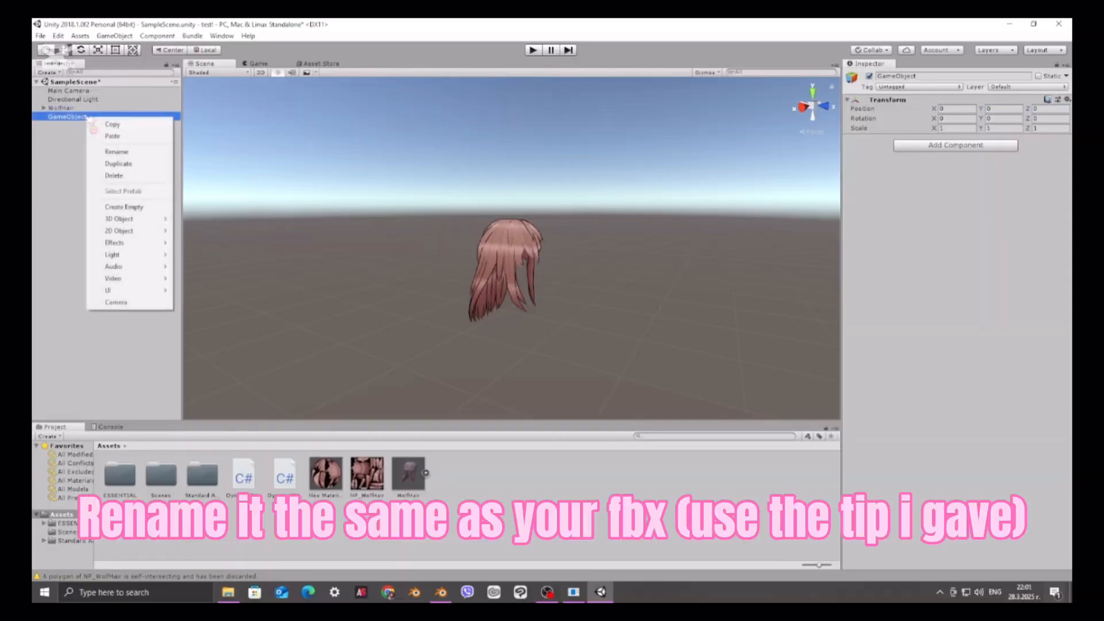
left_click(117, 152)
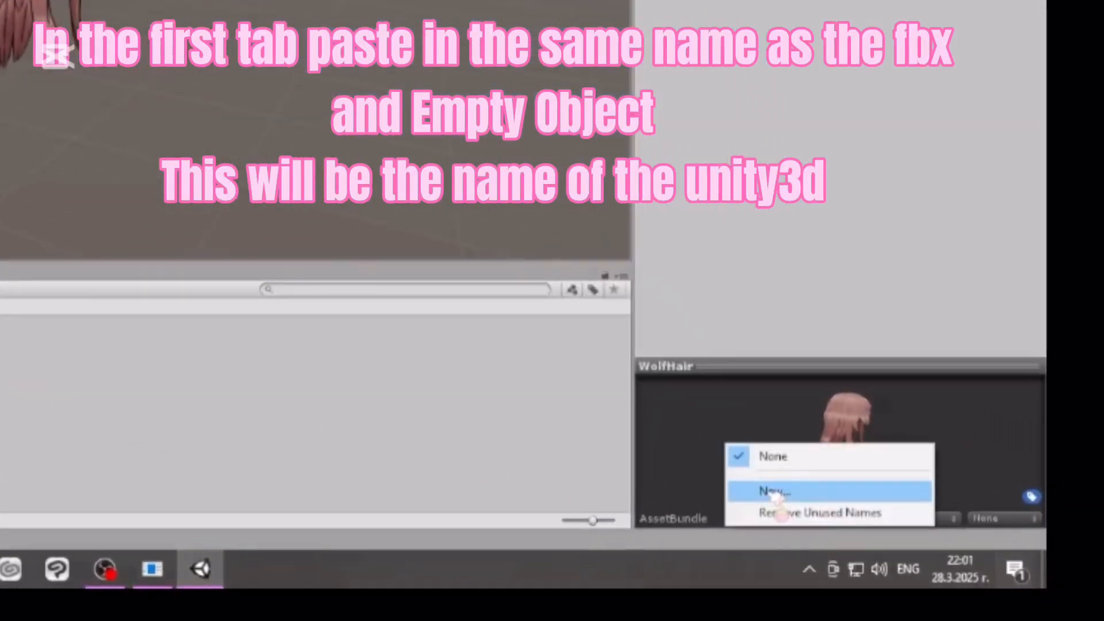
Step: Tag the WolfHair prefab with asset bundle wolfhair, variant unity3d
left_click(771, 491)
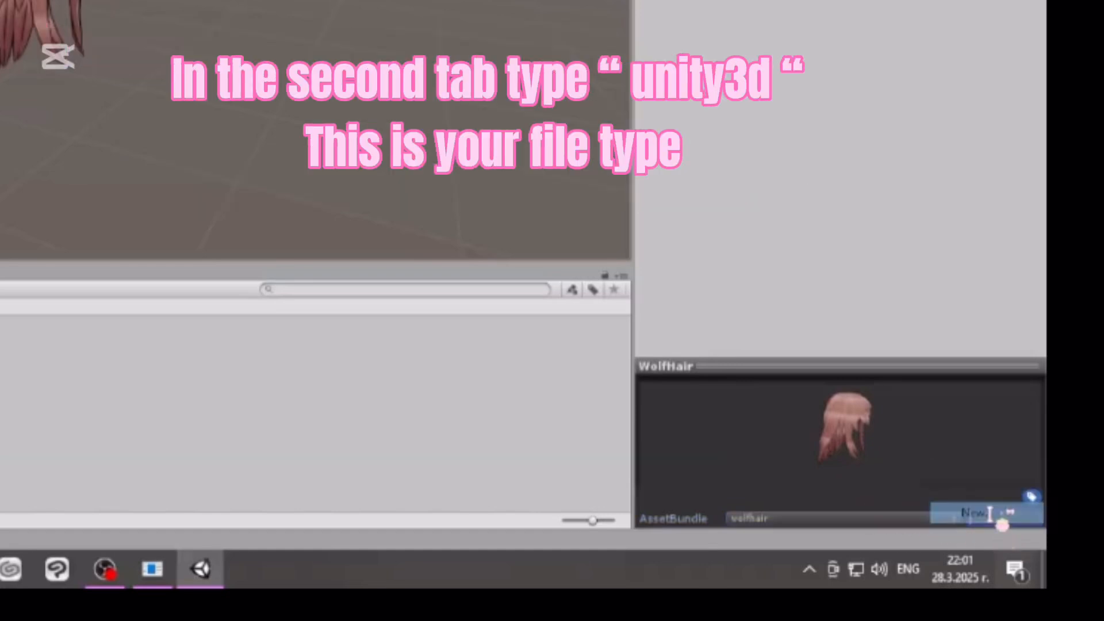
type("unity3d")
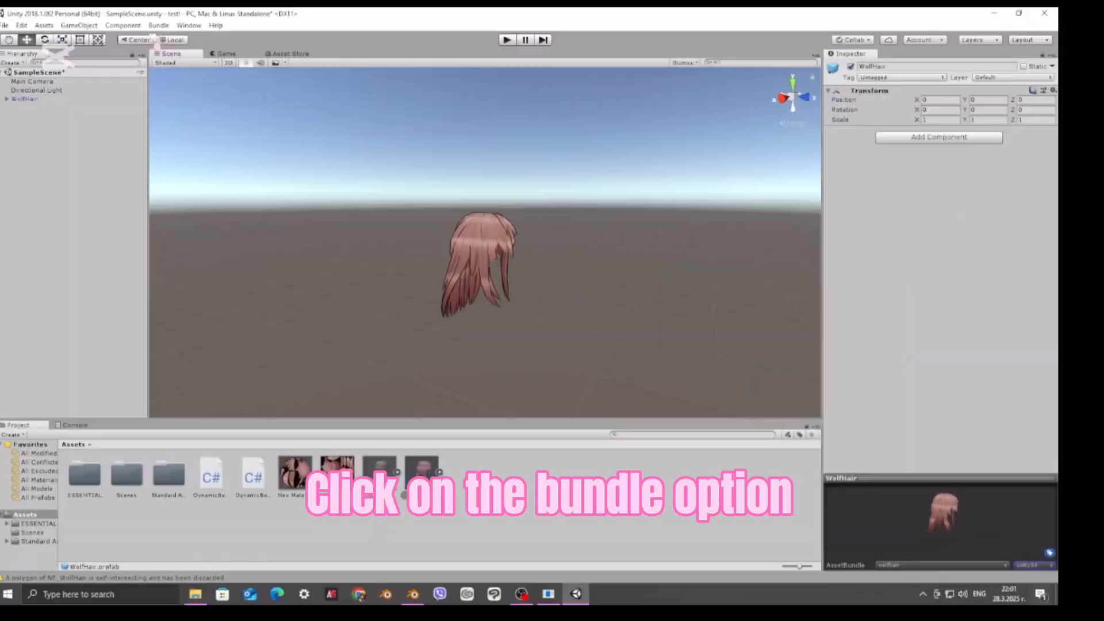
Step: Build the asset bundles and bring up the PoseMod folder for wolfhair.unity3d
left_click(158, 25)
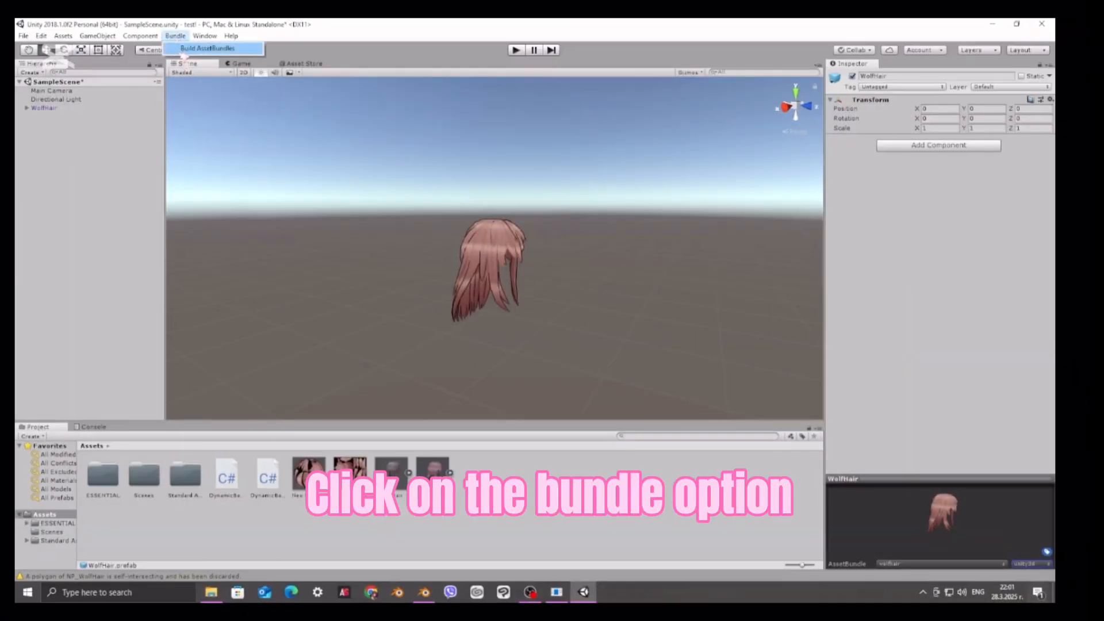
left_click(207, 49)
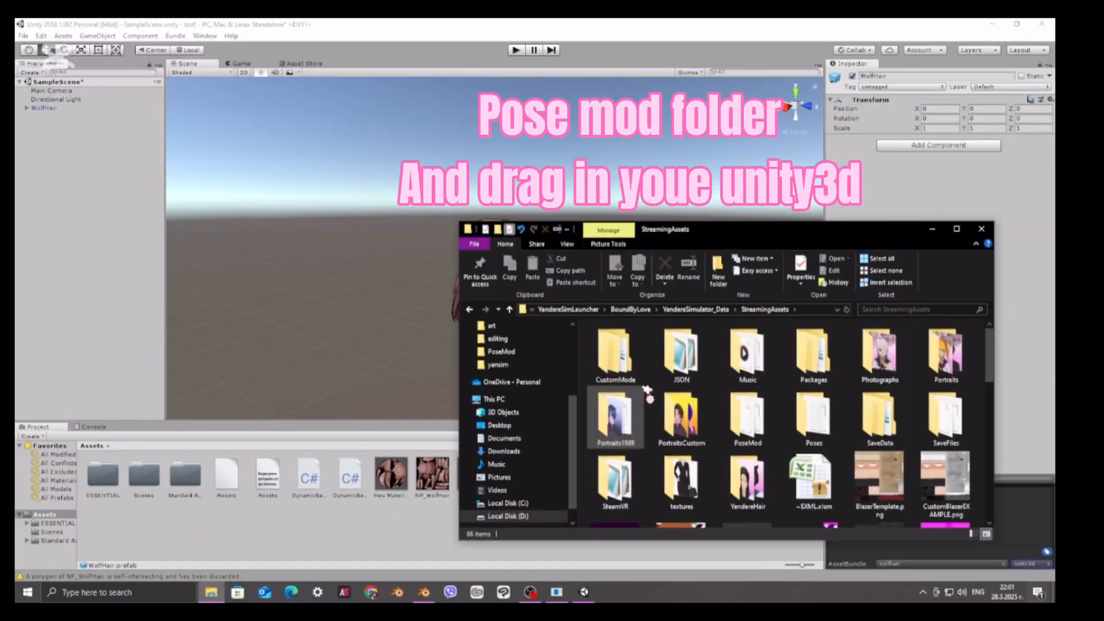
left_click(746, 418)
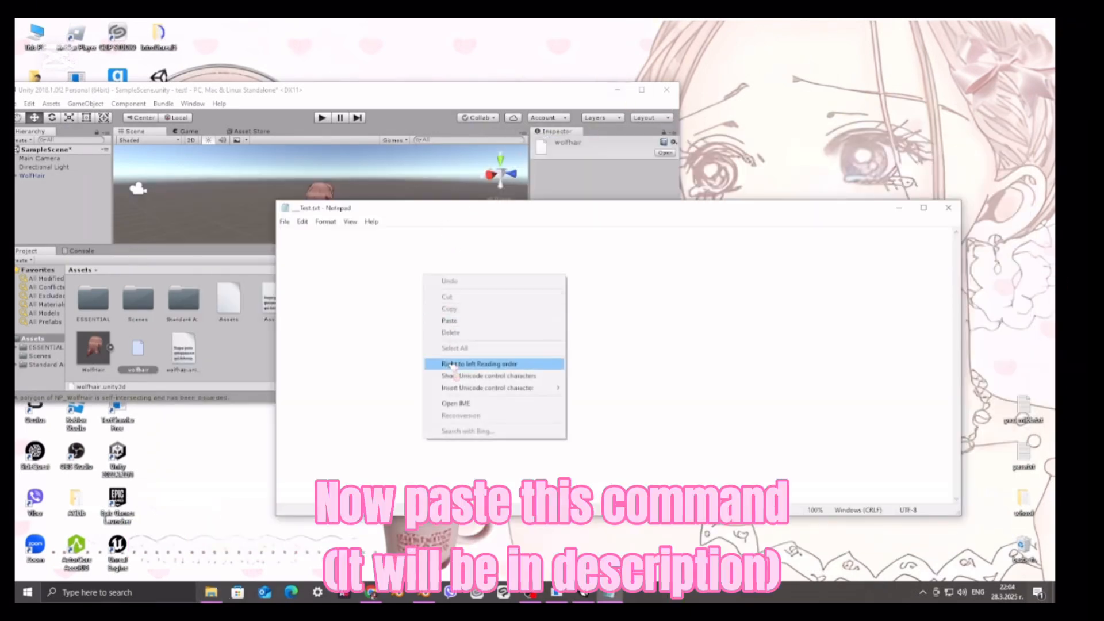
Step: Paste load commands pointing to wolfhair.unity3d, replace name slots with WolfHair, and save
left_click(449, 320)
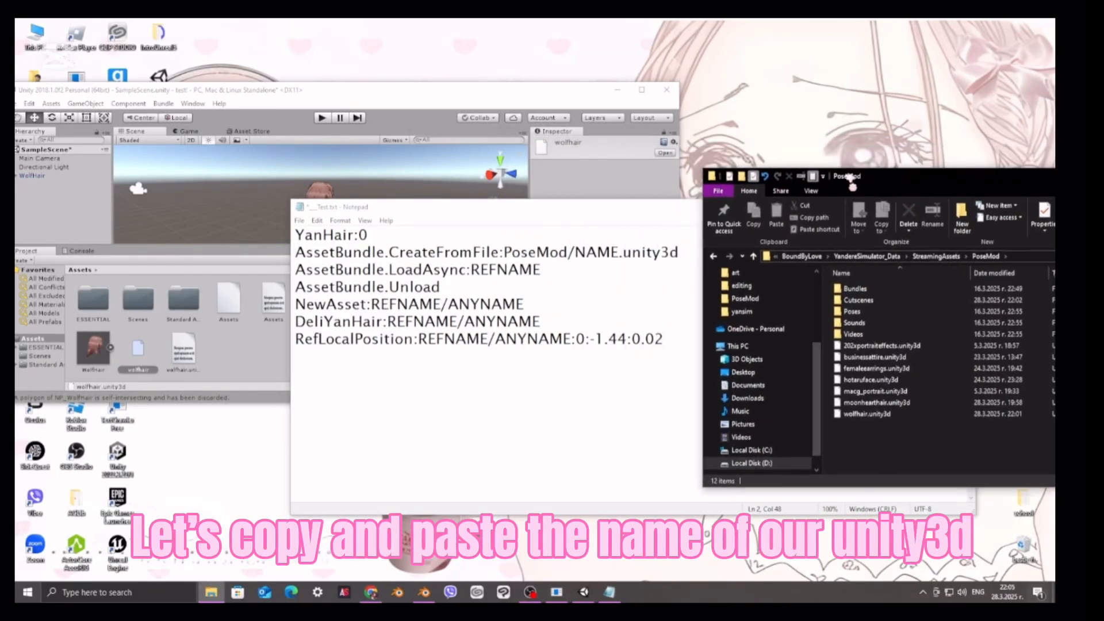
right_click(867, 412)
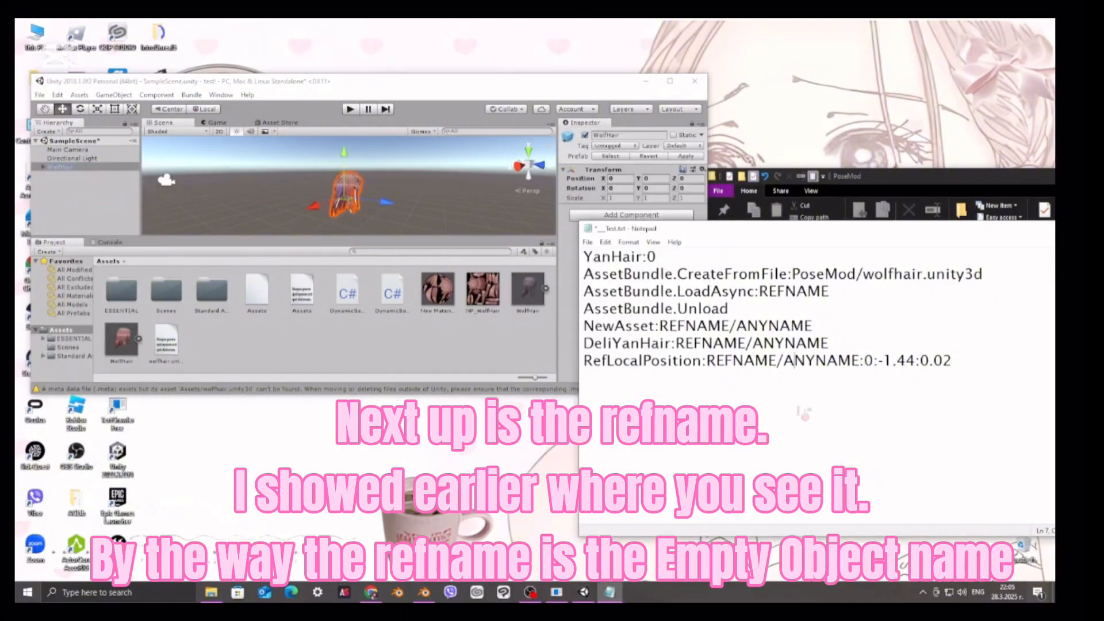
type("WolfHair")
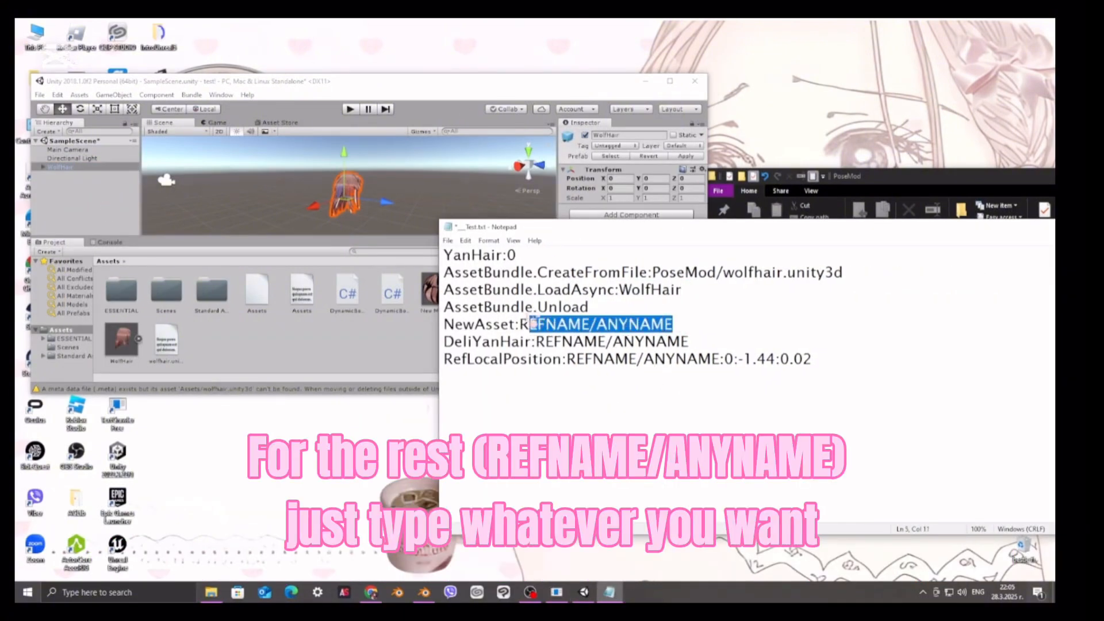
type("WolfHair")
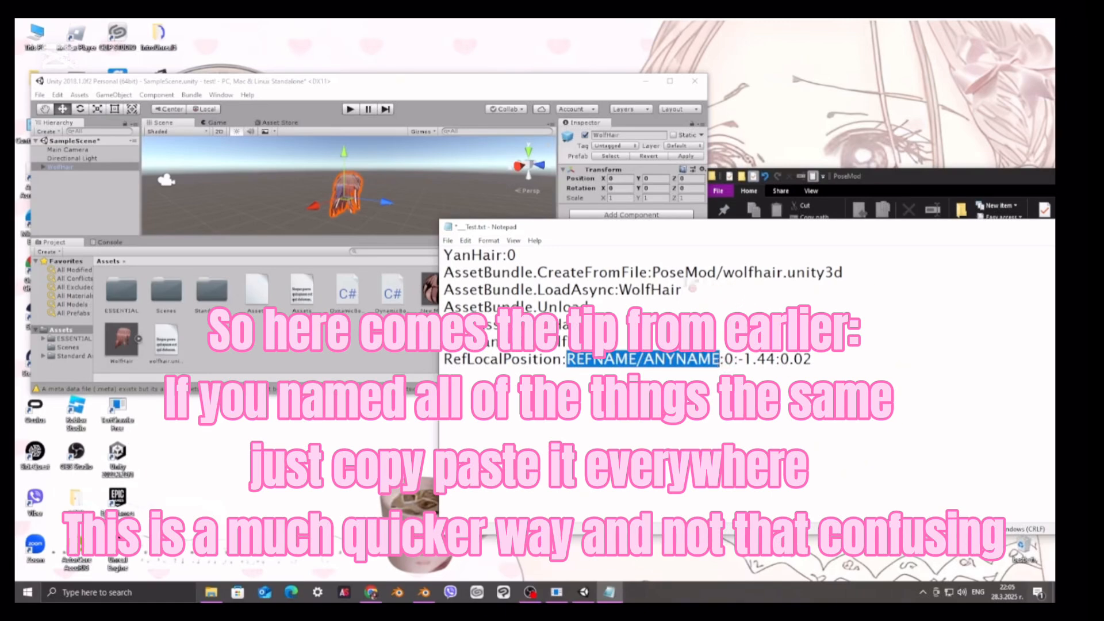
left_click(448, 241)
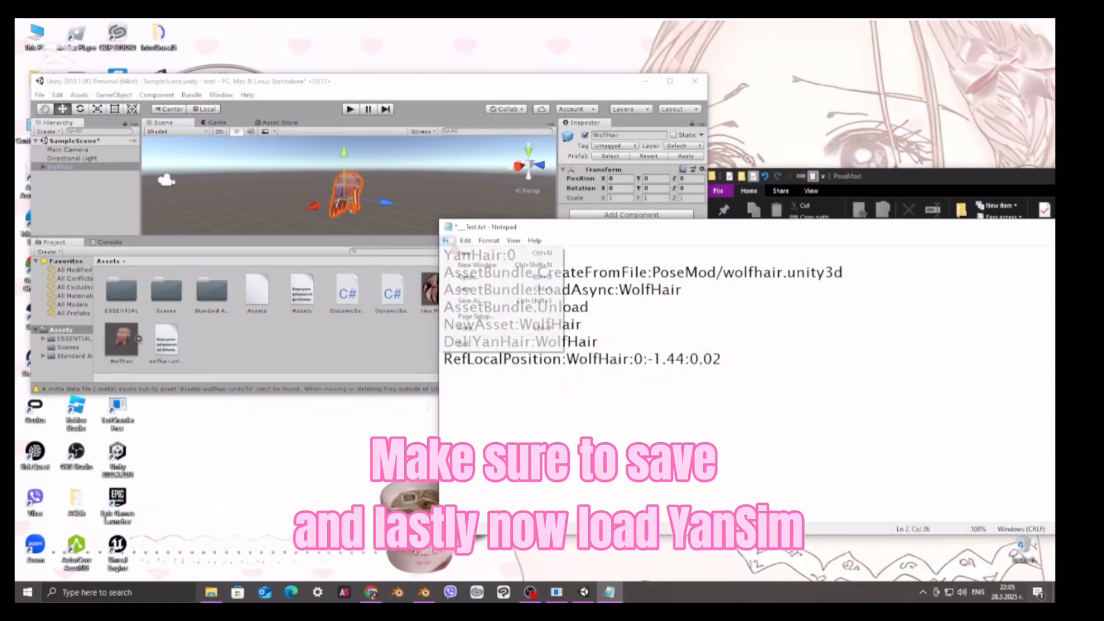